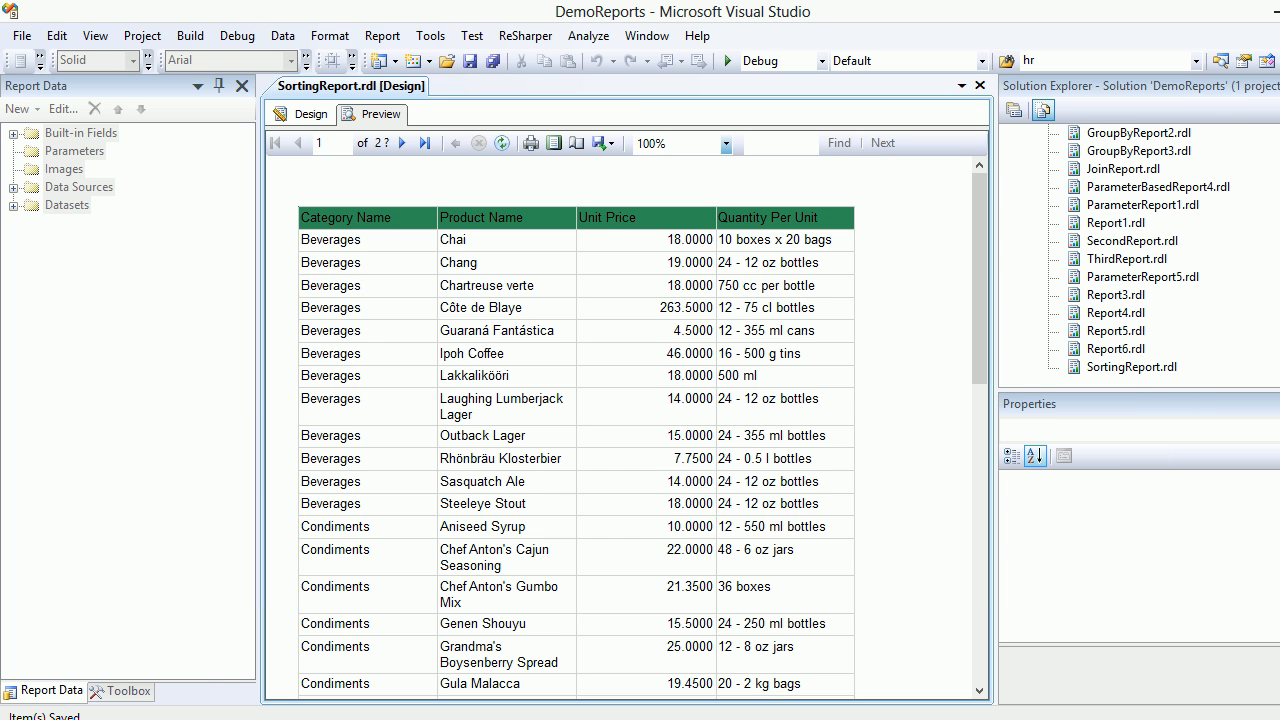
In Tablix Properties Sorting, set the ProductName 'Then by' rule to Z to A and apply
left_click(310, 113)
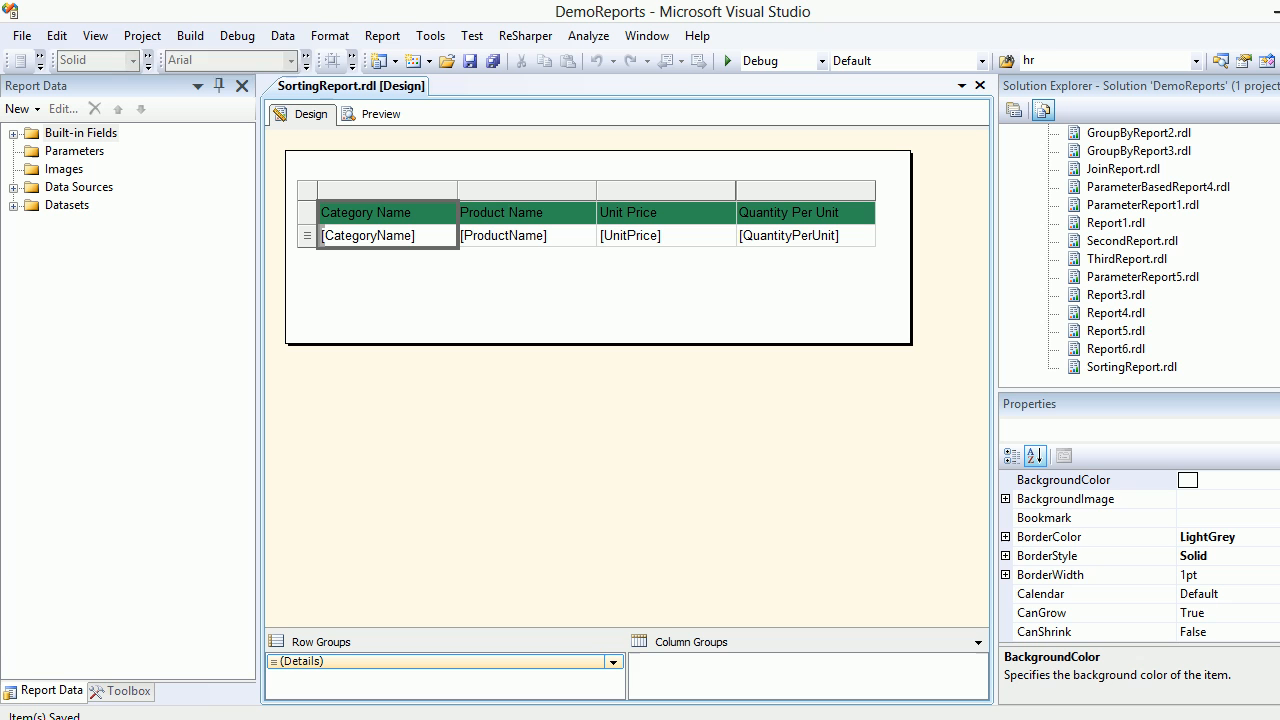
left_click(387, 190)
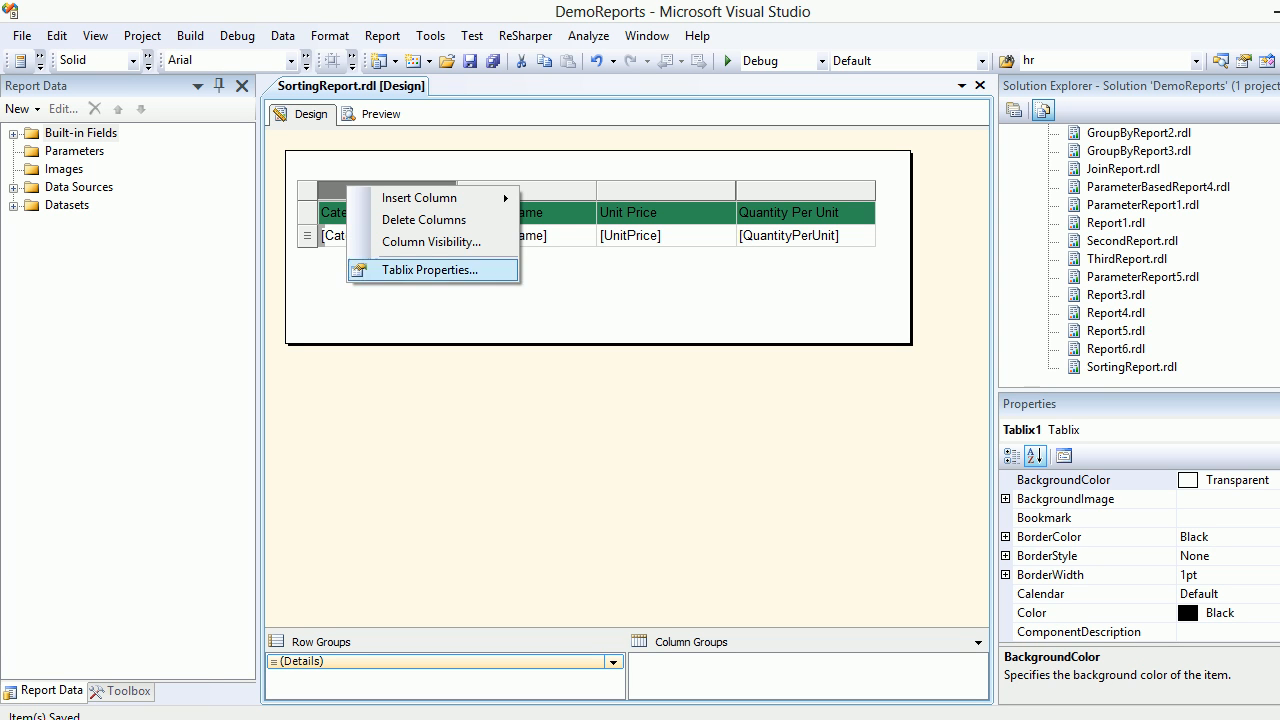
left_click(426, 269)
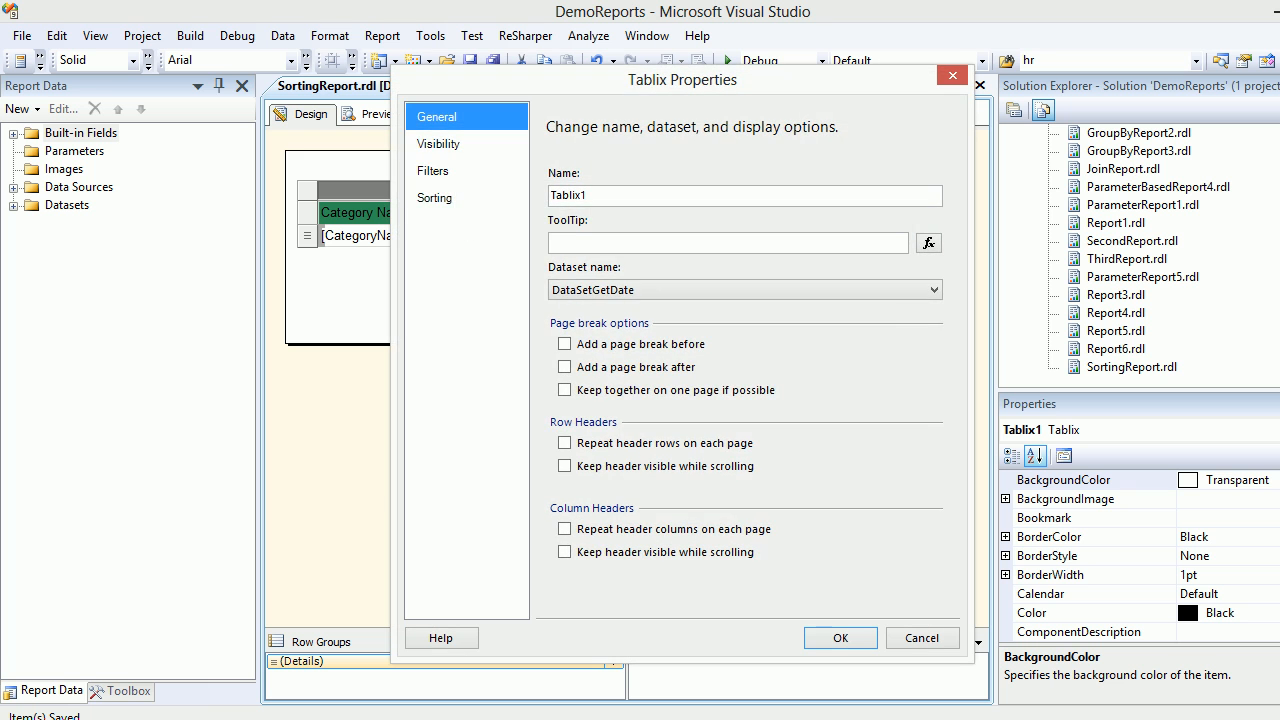
left_click(435, 197)
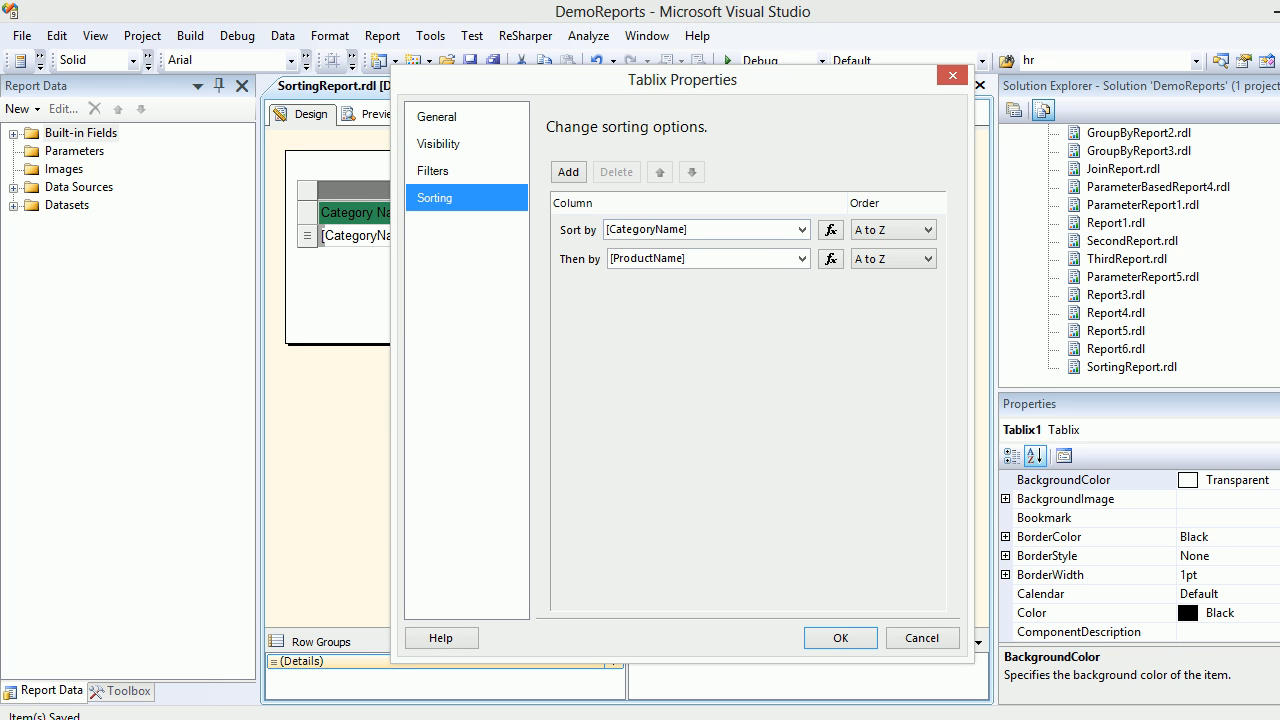
left_click(925, 258)
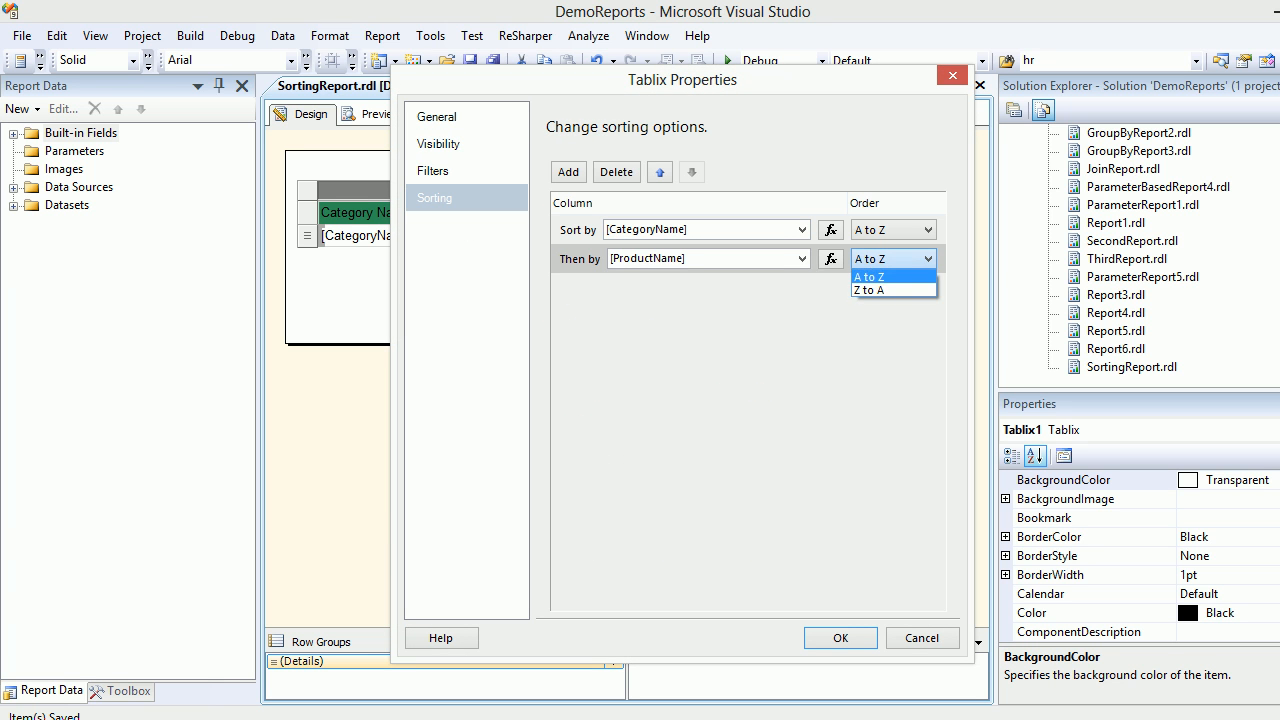
left_click(877, 289)
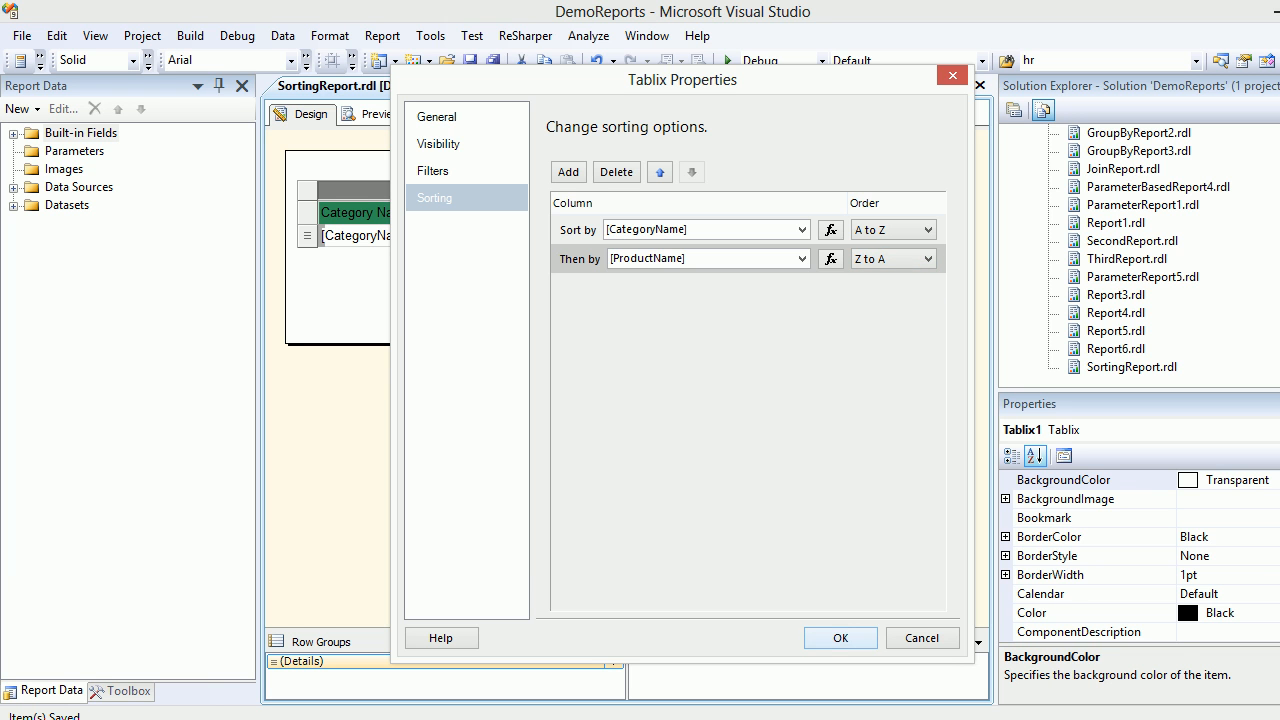
left_click(840, 638)
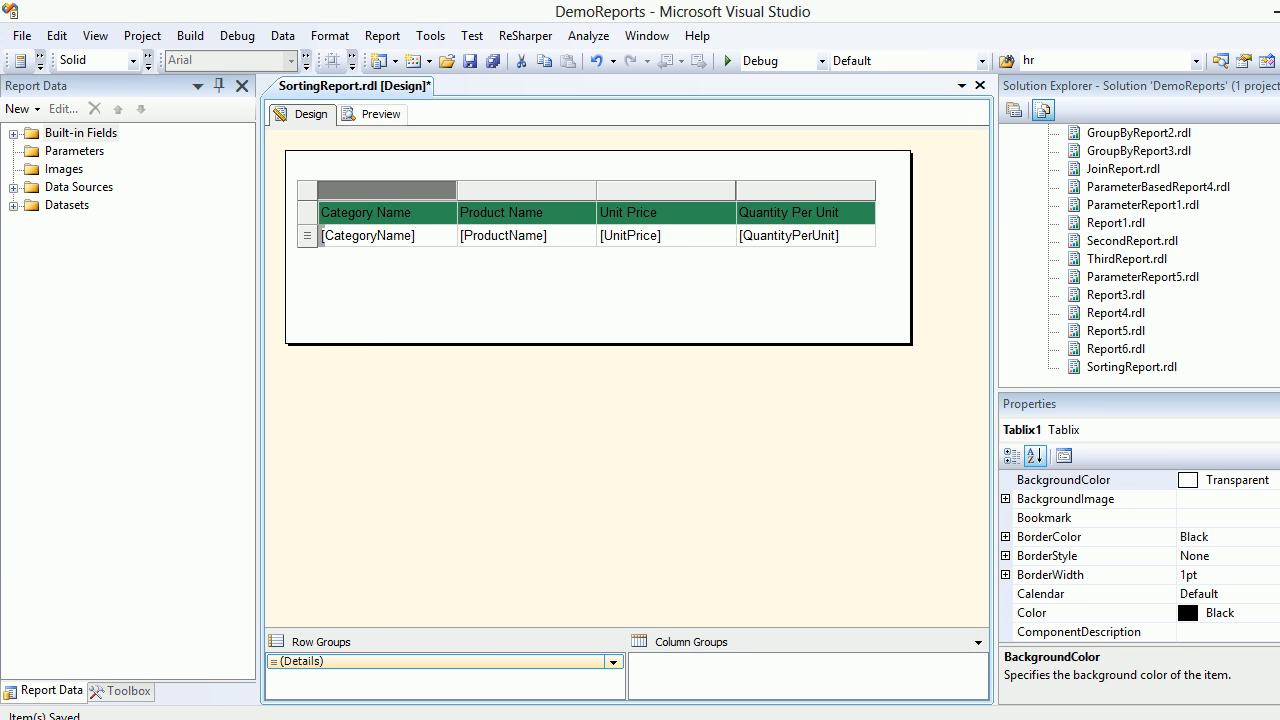
left_click(380, 113)
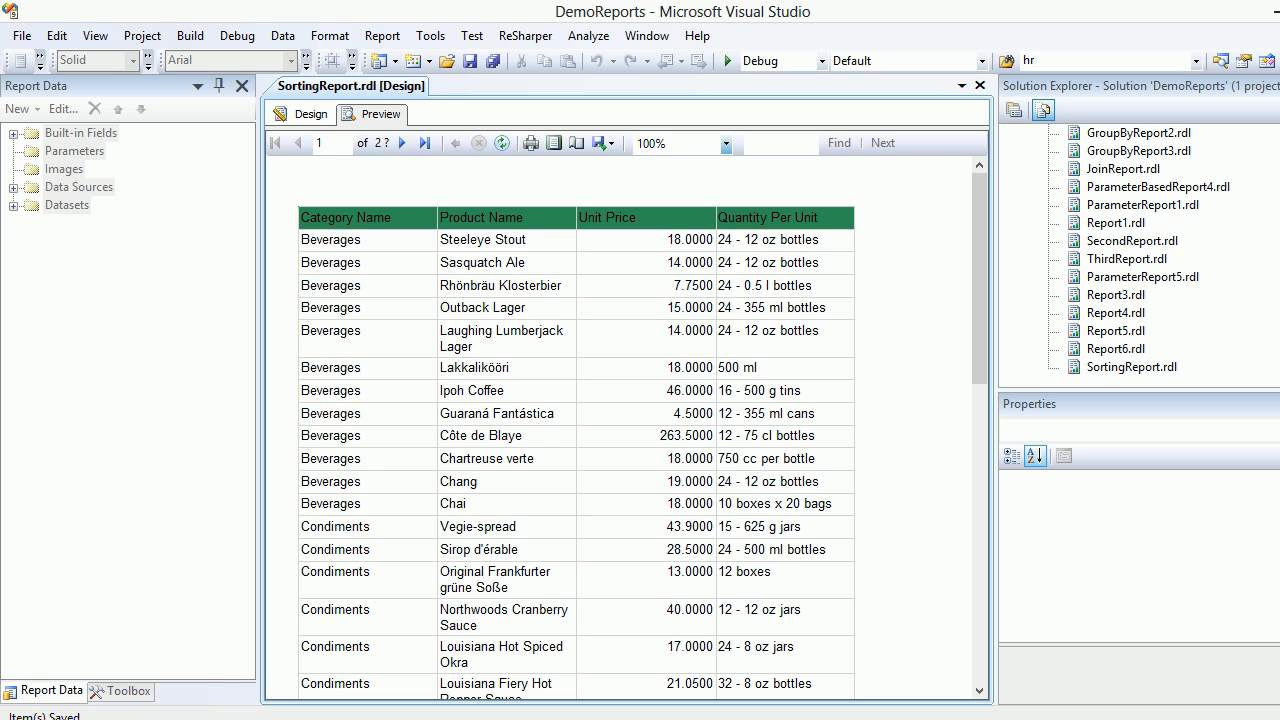
left_click(310, 114)
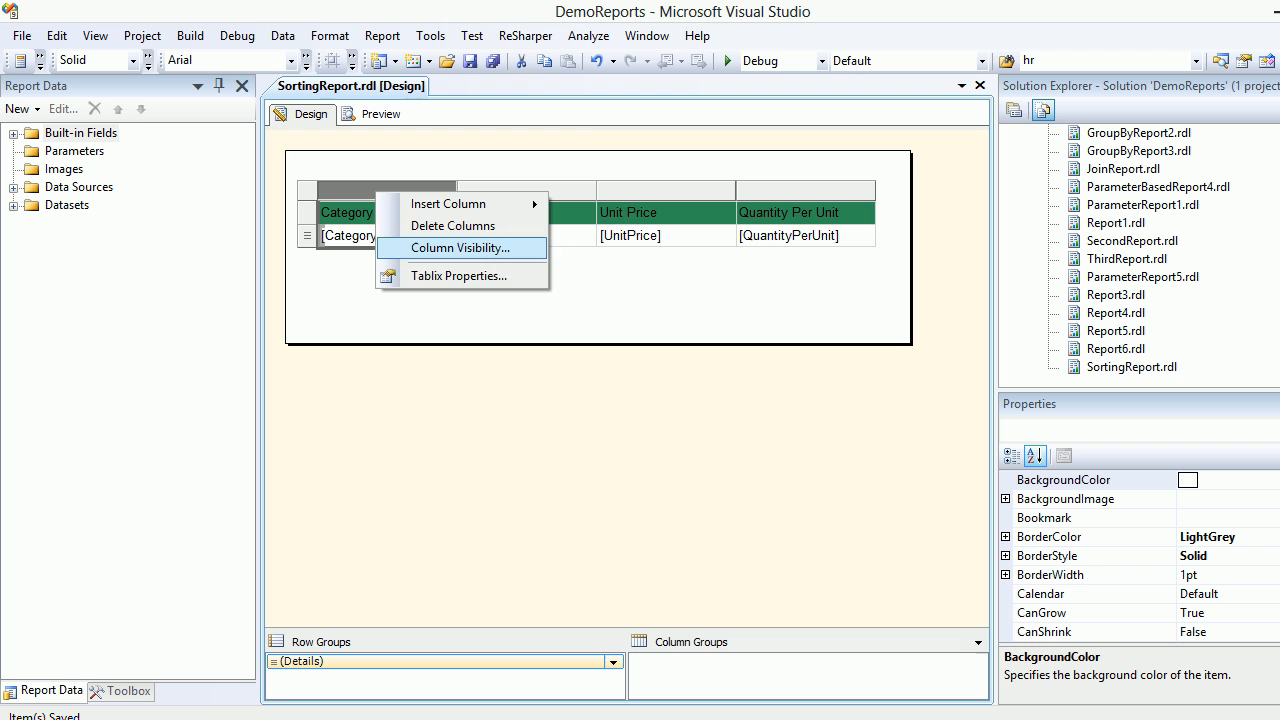
Reopen Tablix Properties Sorting to confirm the rules, close it, and expand DataSetGetDate's fields
left_click(458, 275)
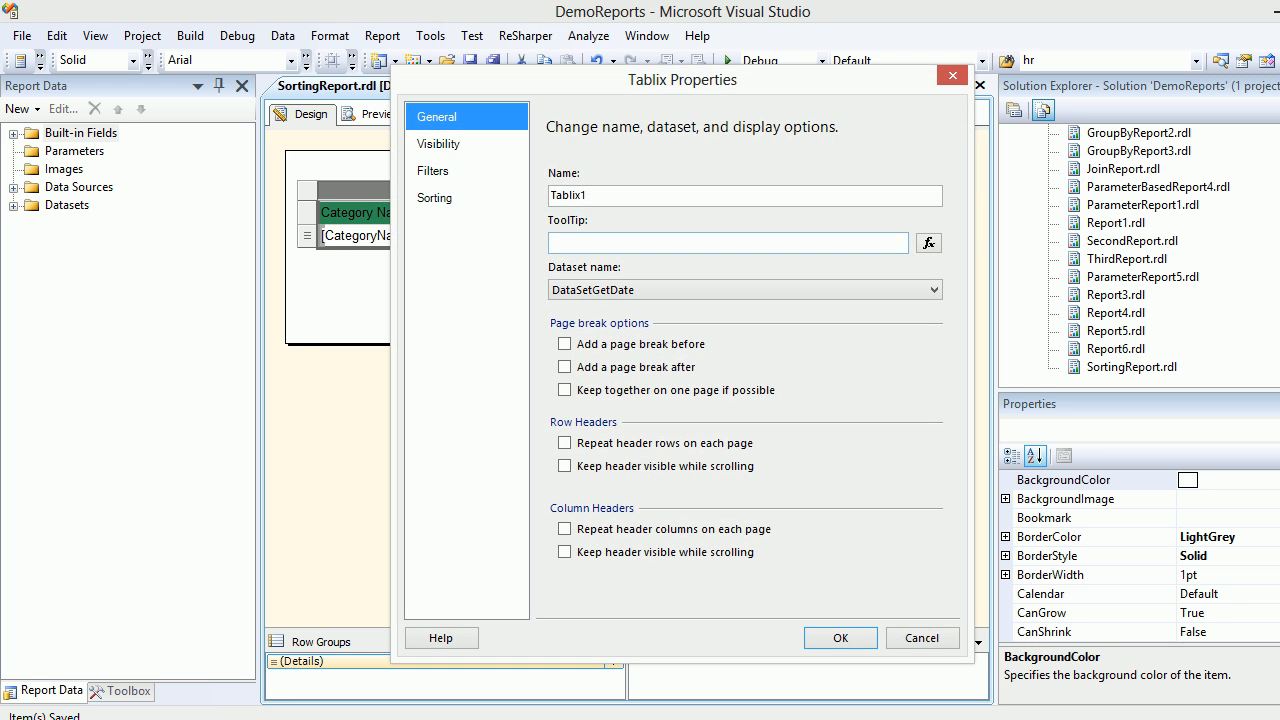
left_click(435, 197)
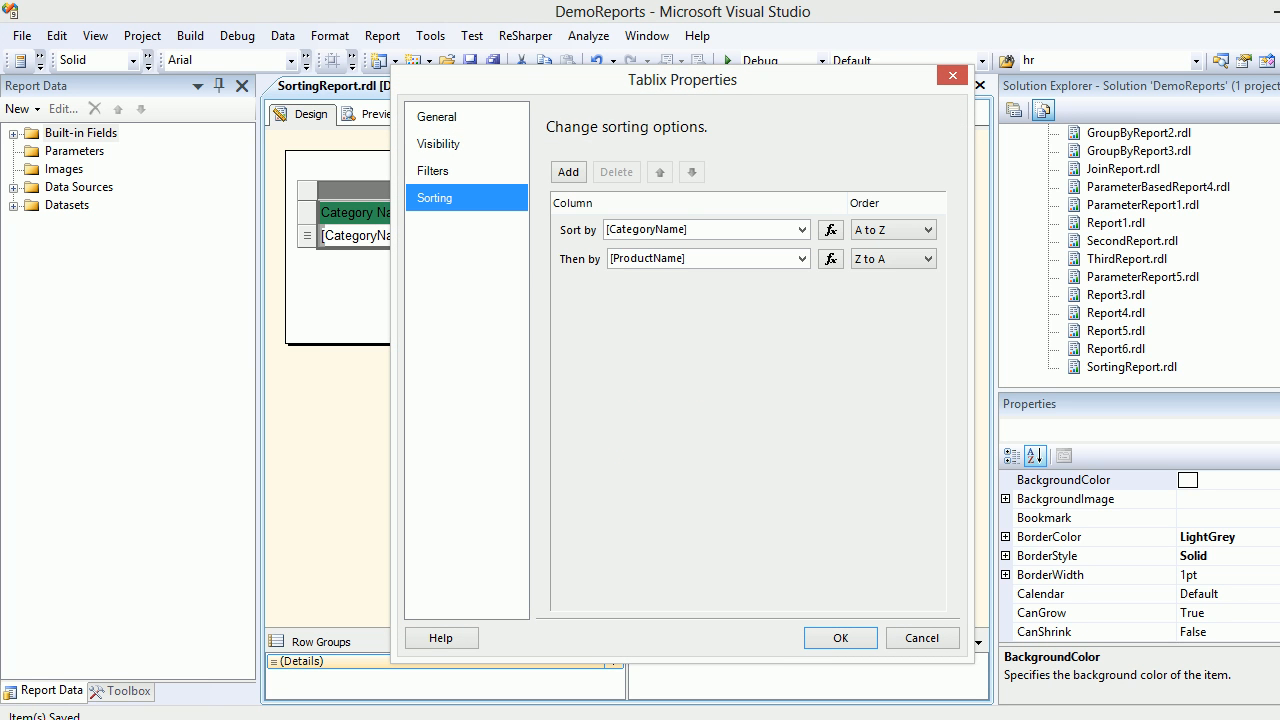
left_click(705, 229)
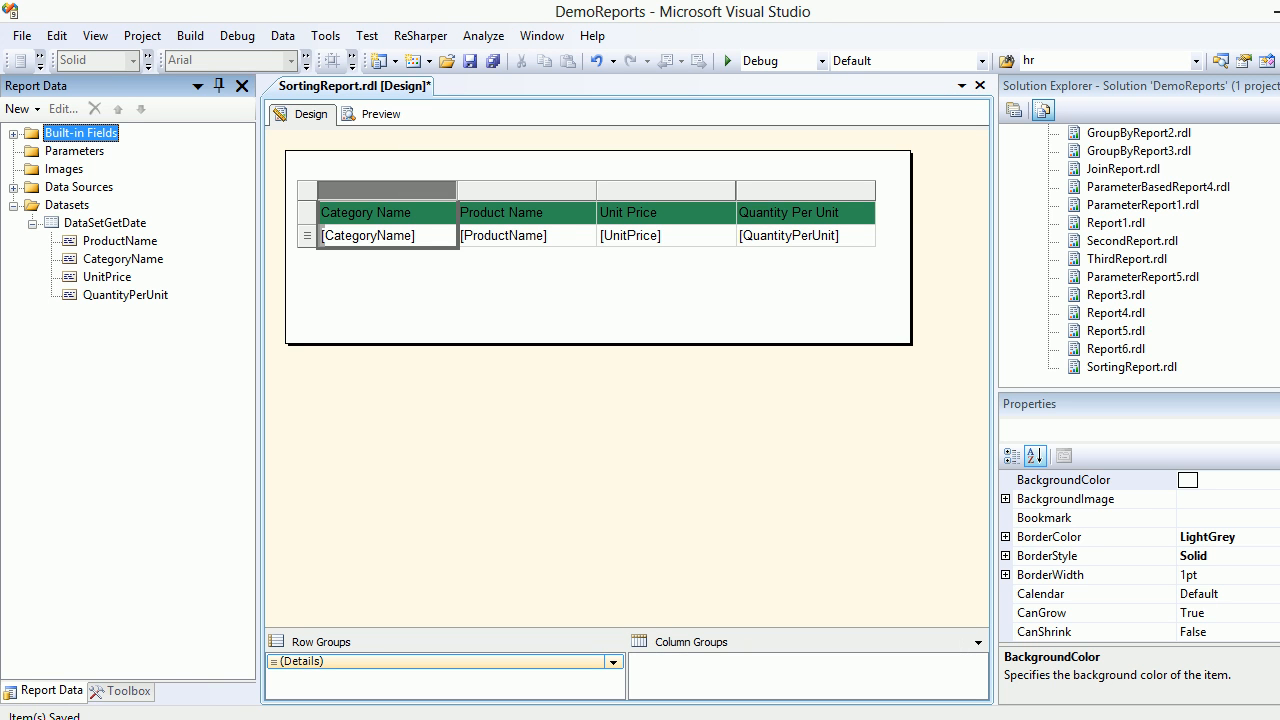
Review the DataSetGetDate query in Query Designer, close it unchanged, and save the report
right_click(105, 222)
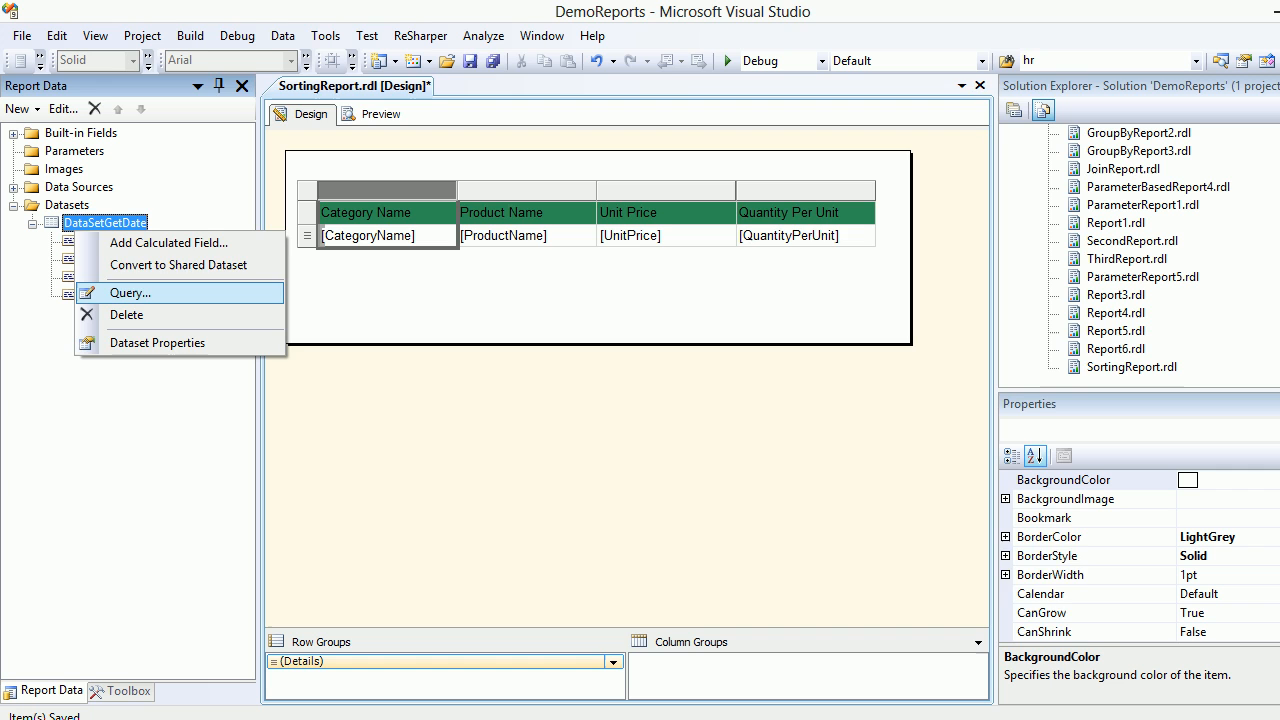
left_click(130, 292)
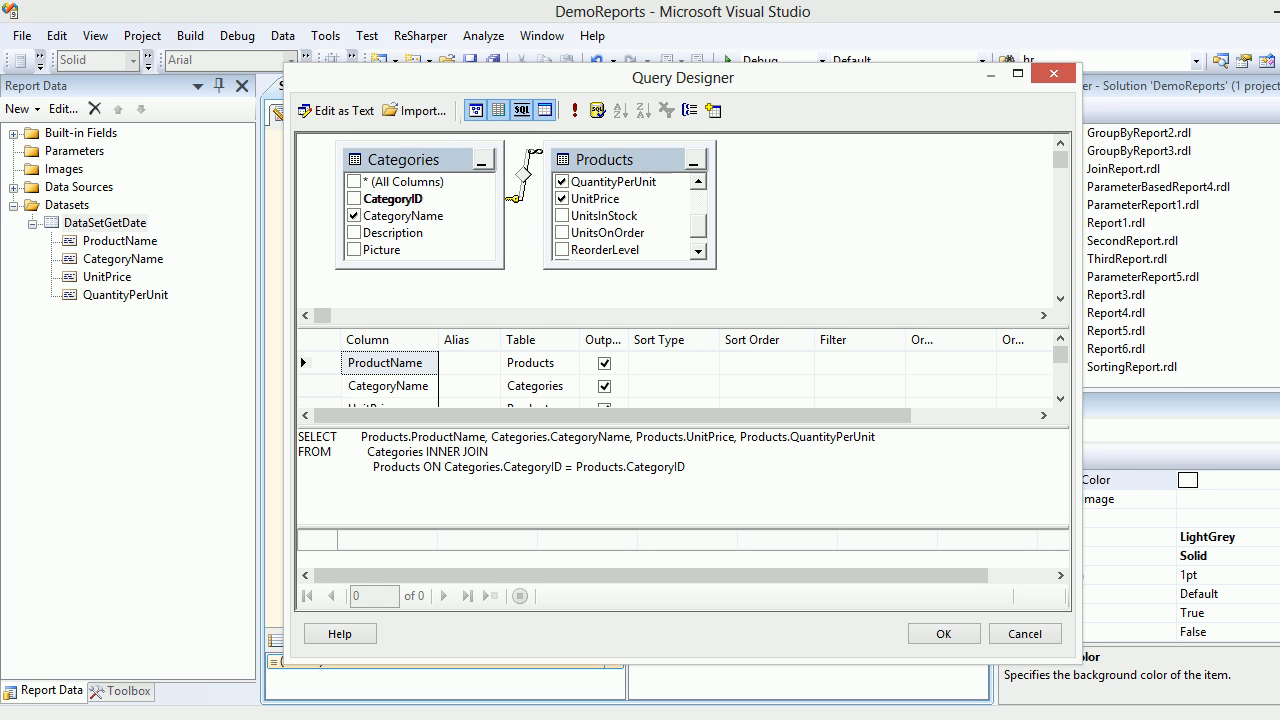
left_click(941, 633)
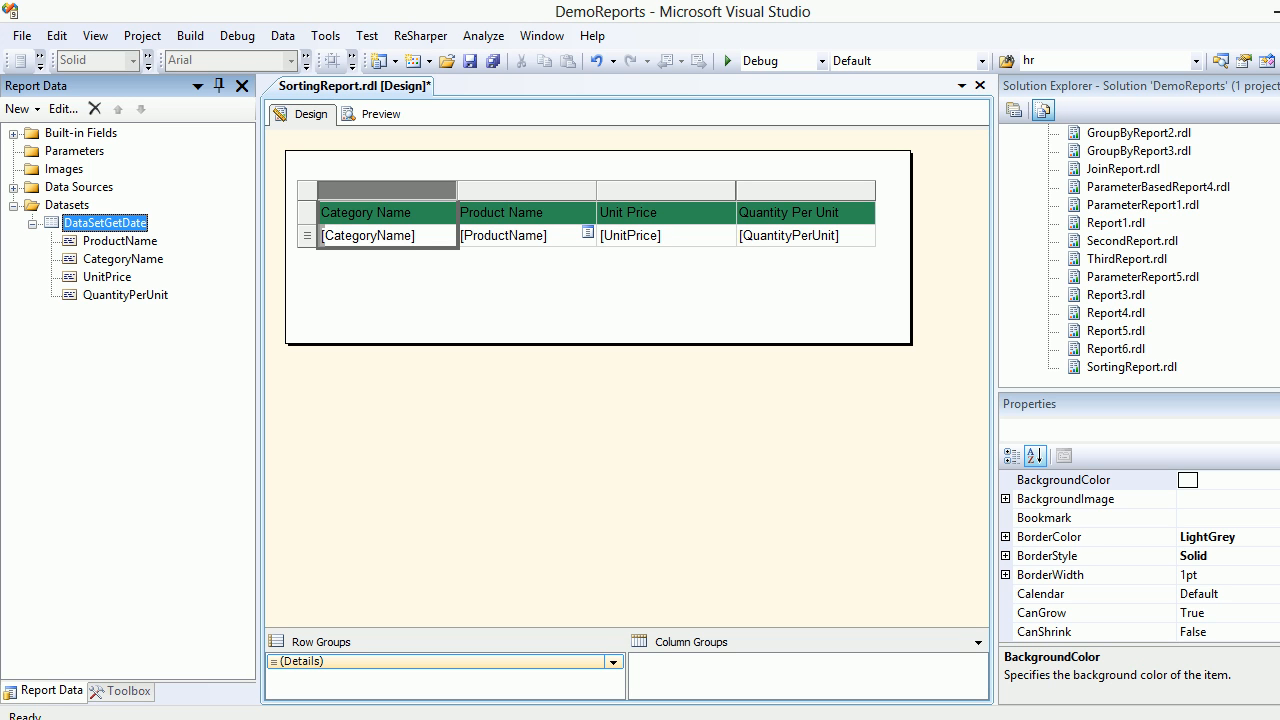
key("ctrl+s")
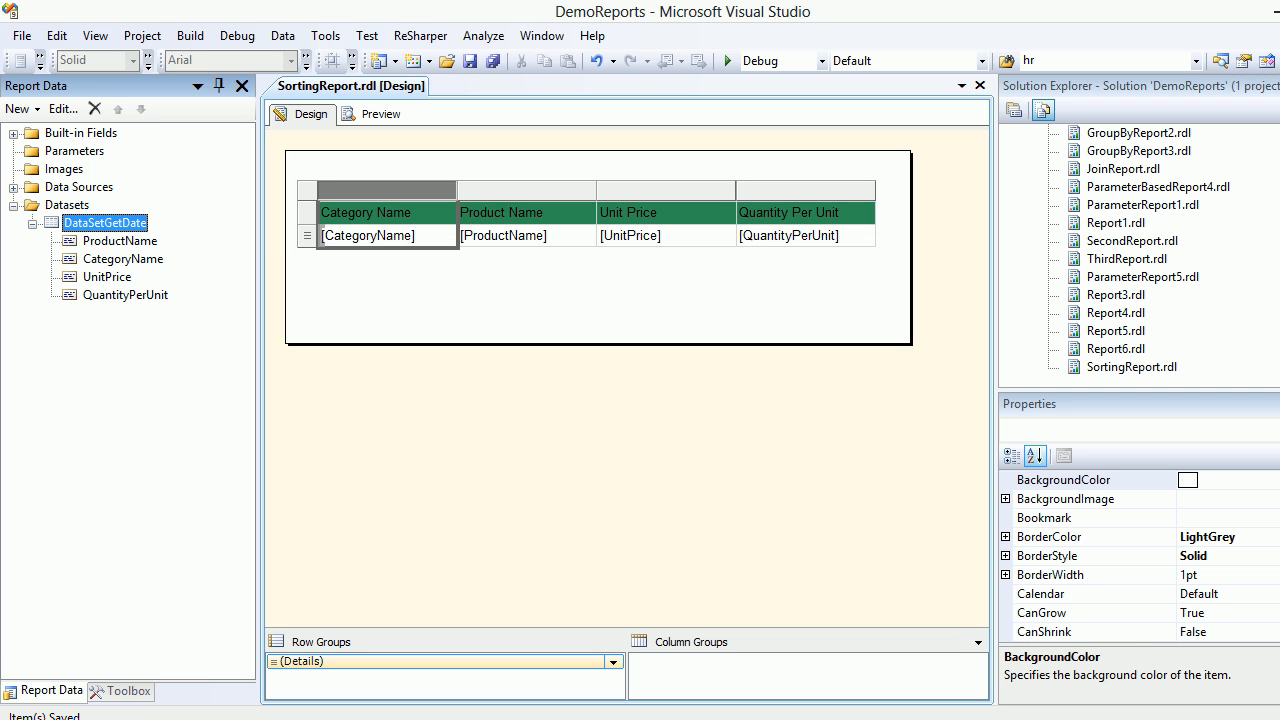
left_click(388, 235)
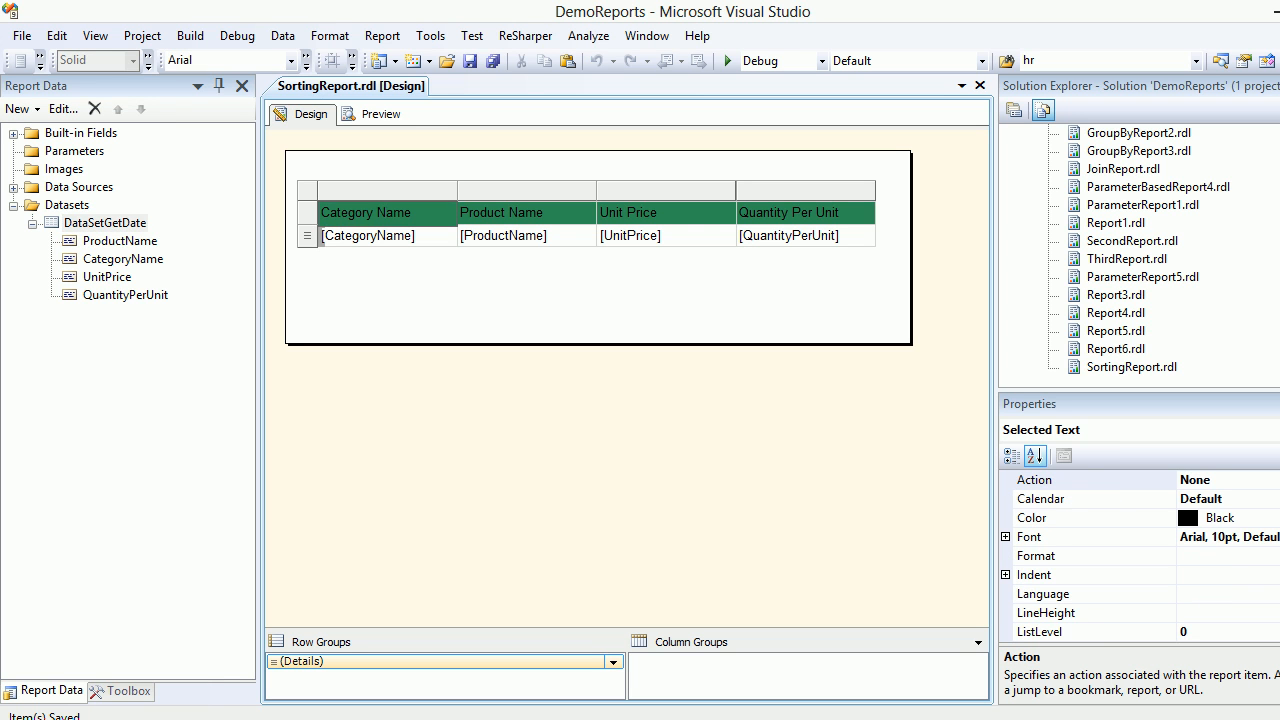
double_click(393, 212)
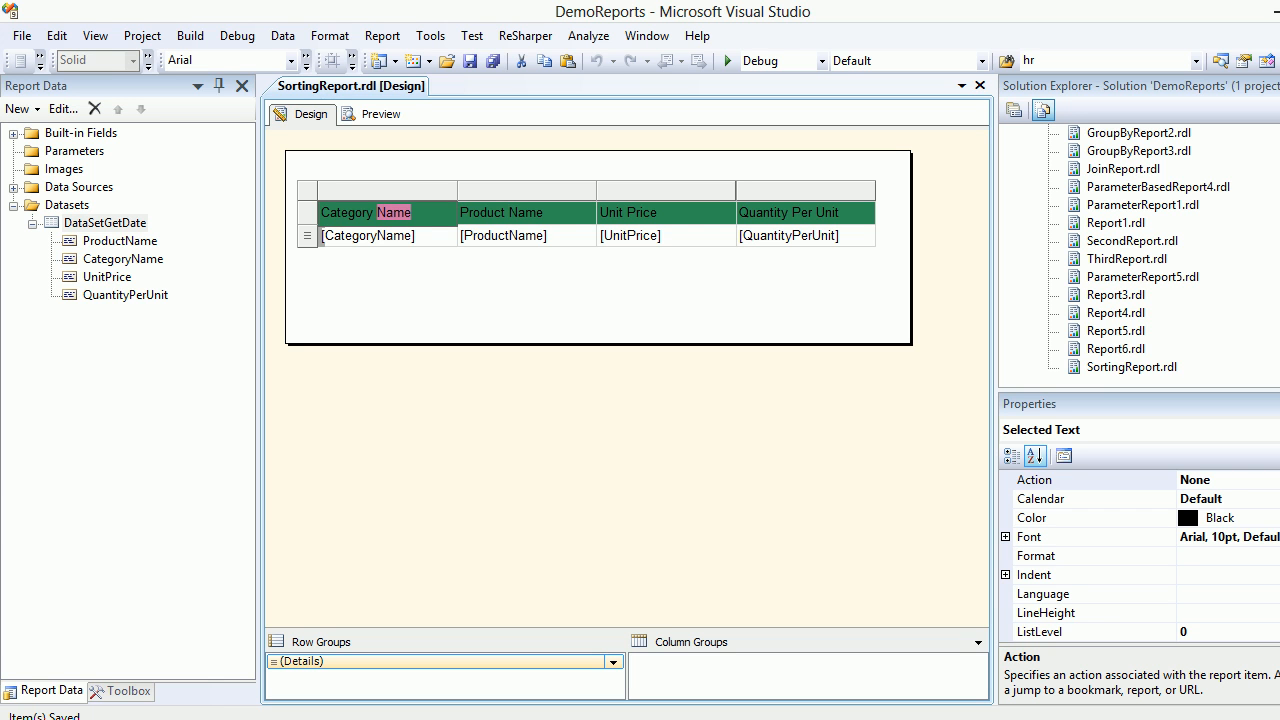
left_click(387, 212)
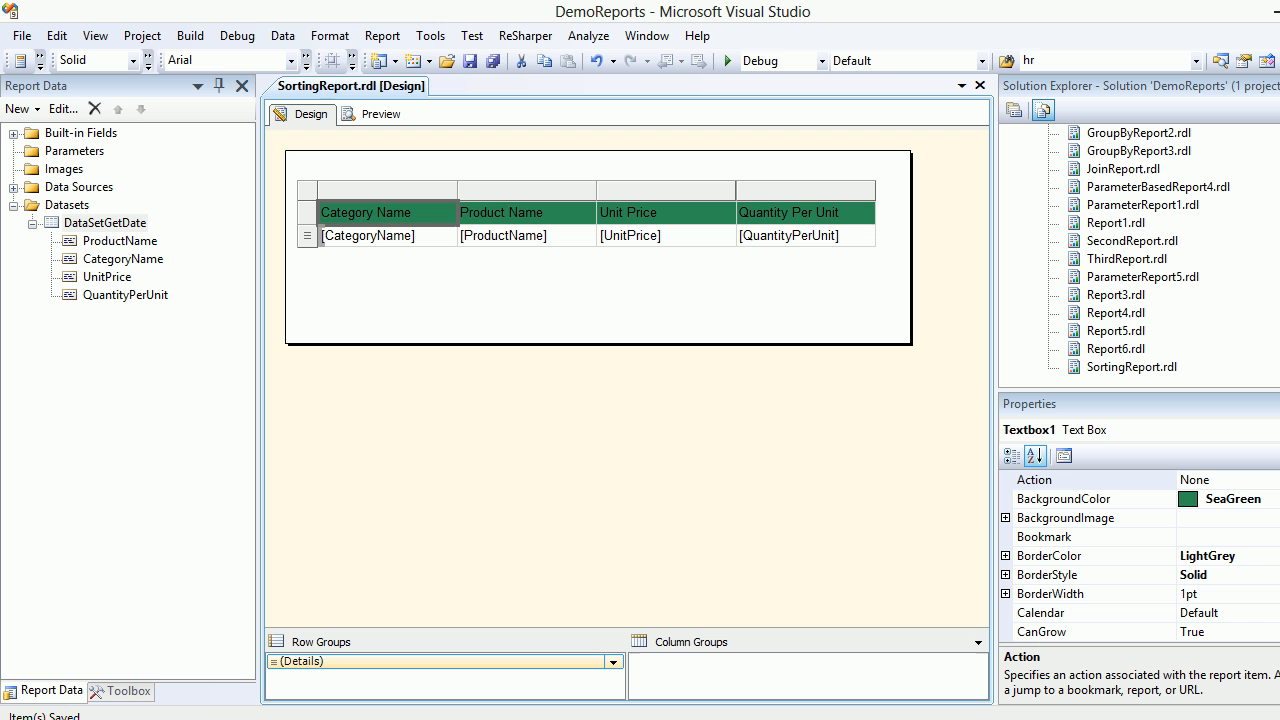
Enable Interactive Sorting on the Category Name text box with Sort by [CategoryName] and confirm
right_click(503, 235)
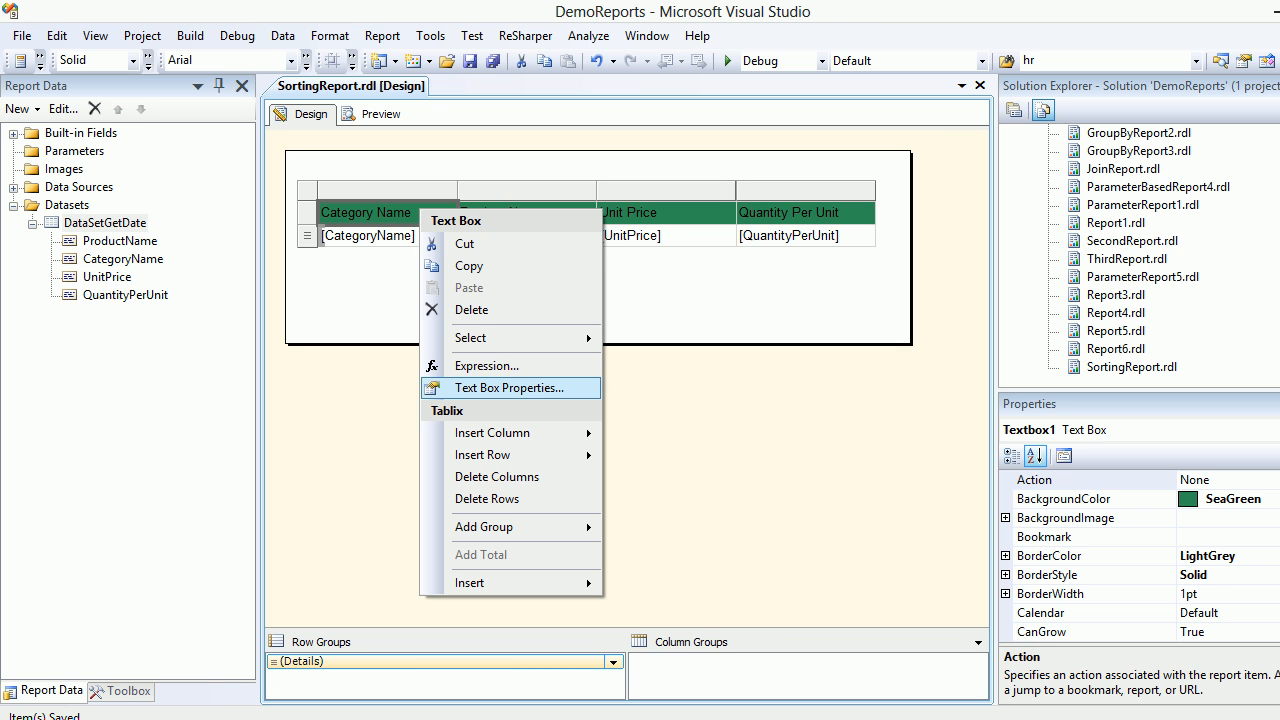
left_click(510, 388)
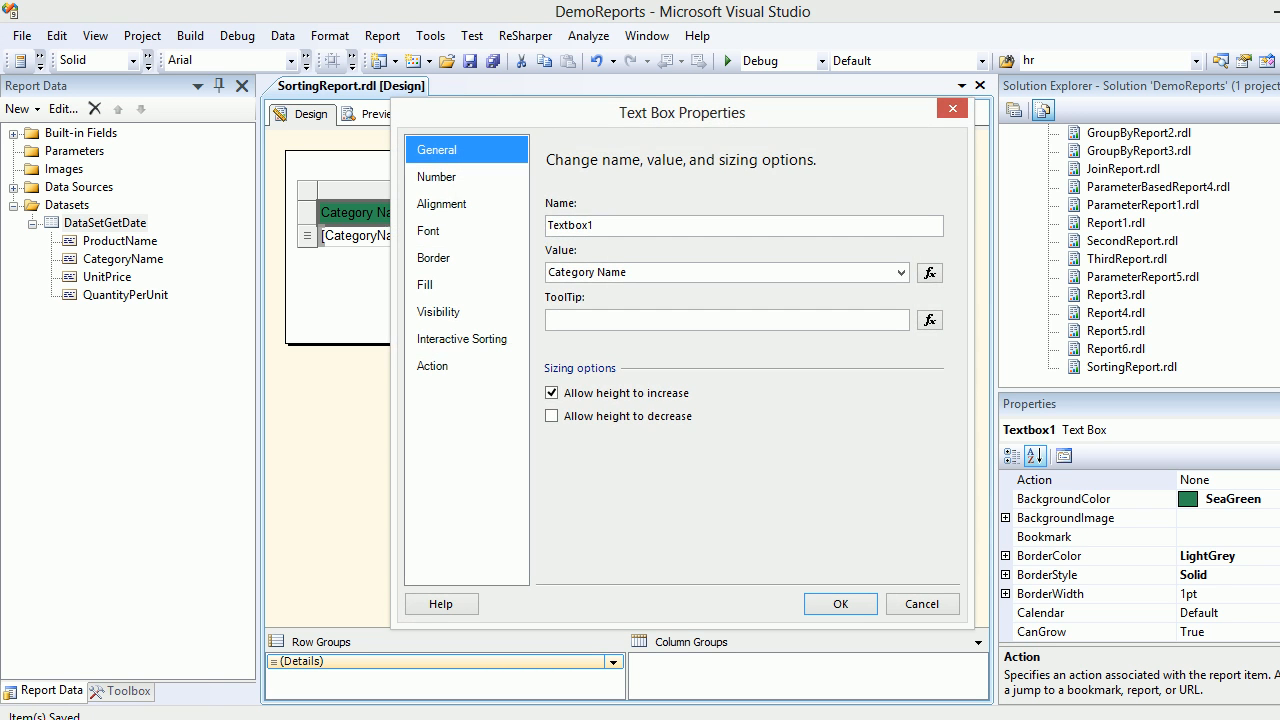
left_click_drag(682, 112, 607, 48)
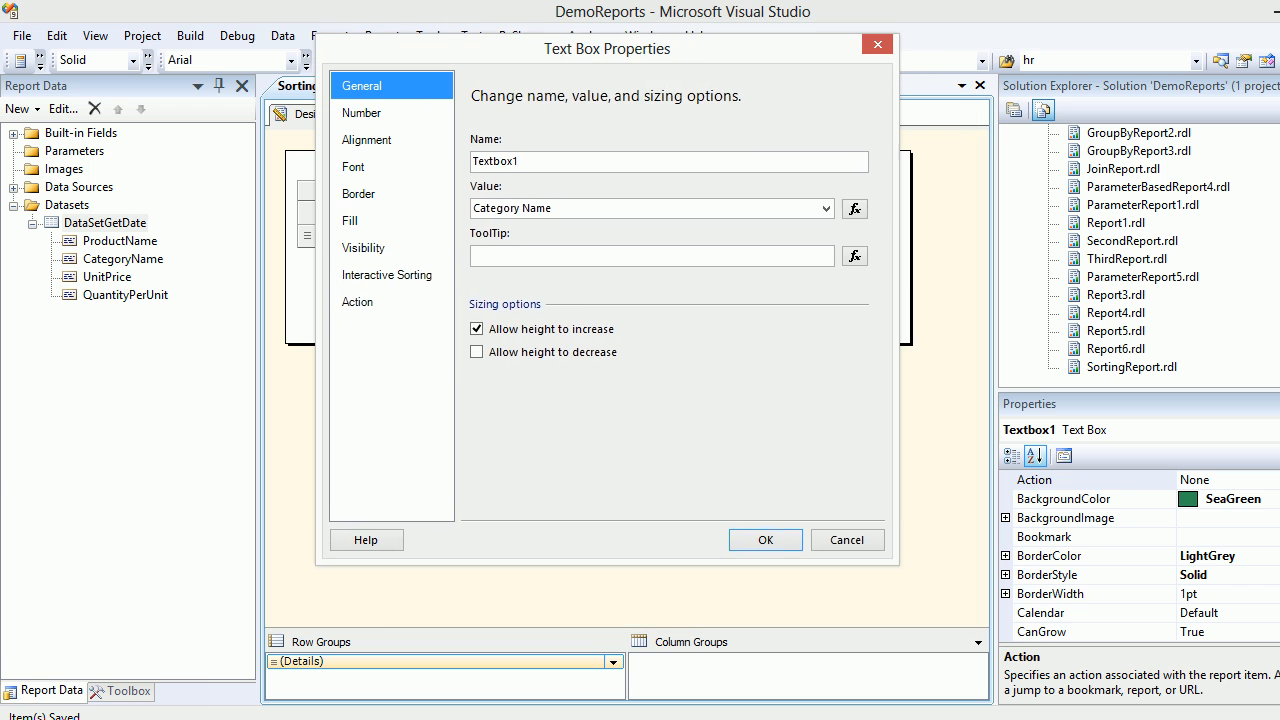
left_click(387, 275)
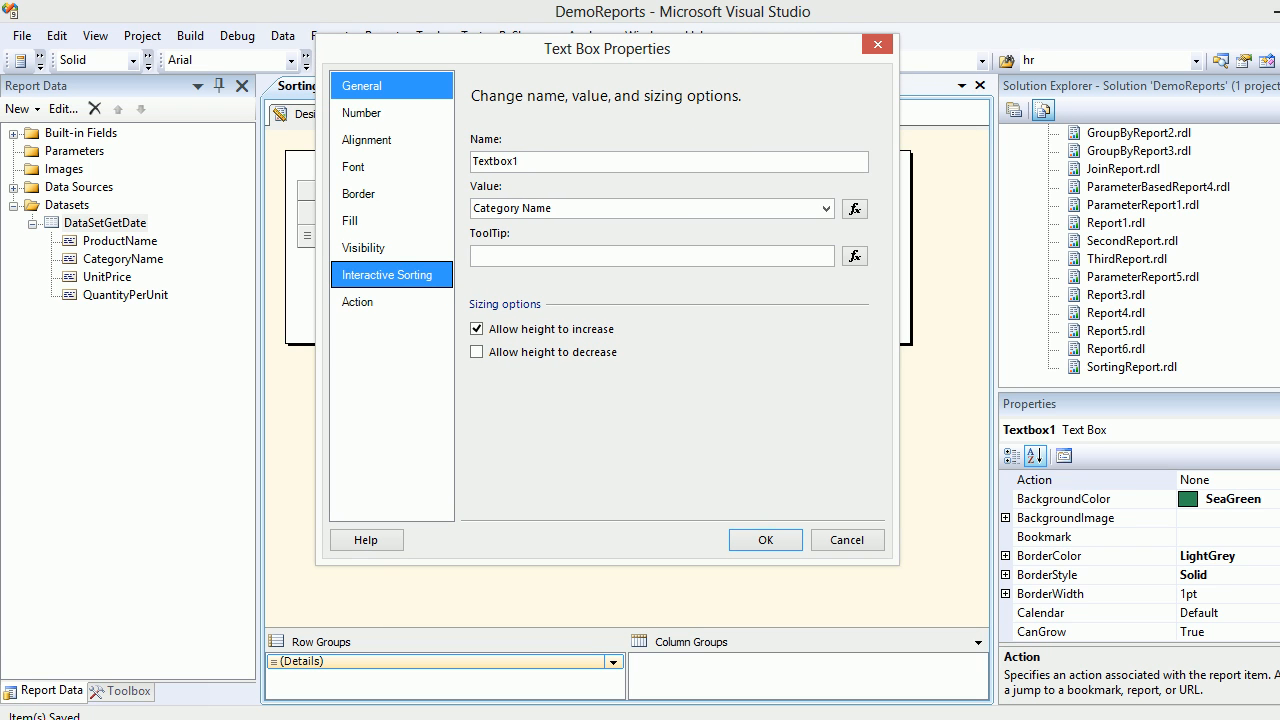
left_click(387, 275)
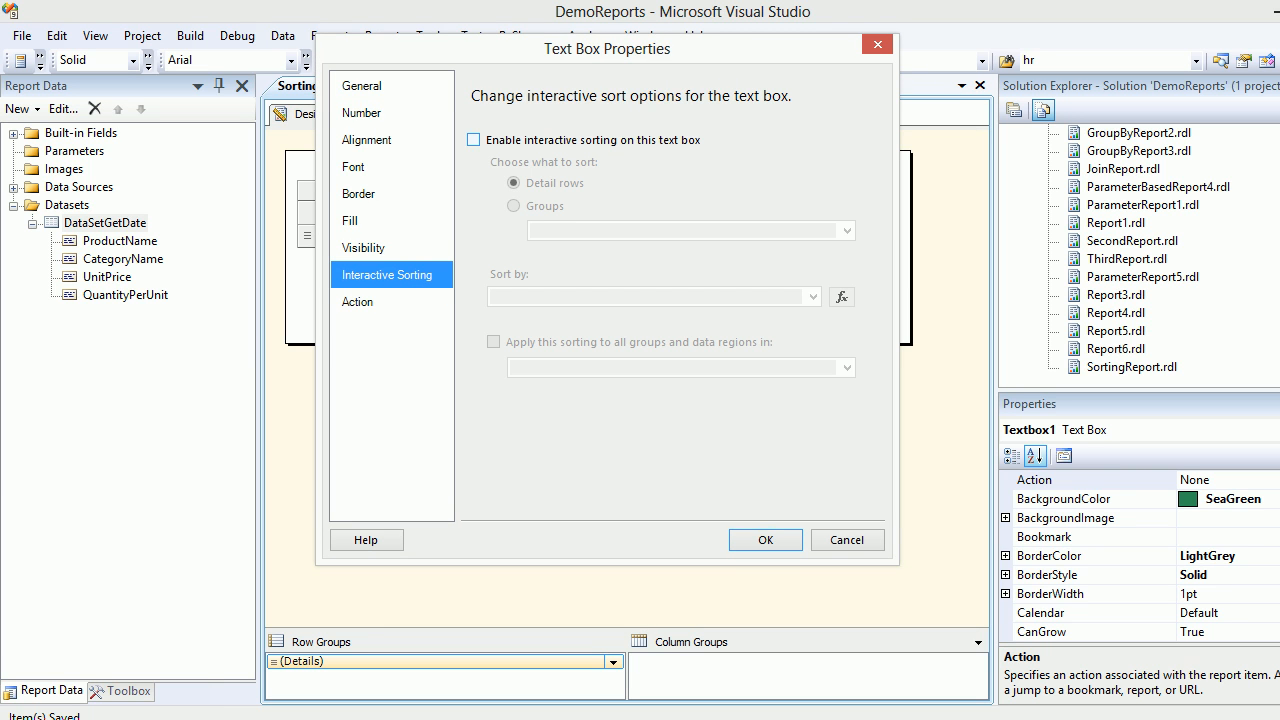
left_click(473, 139)
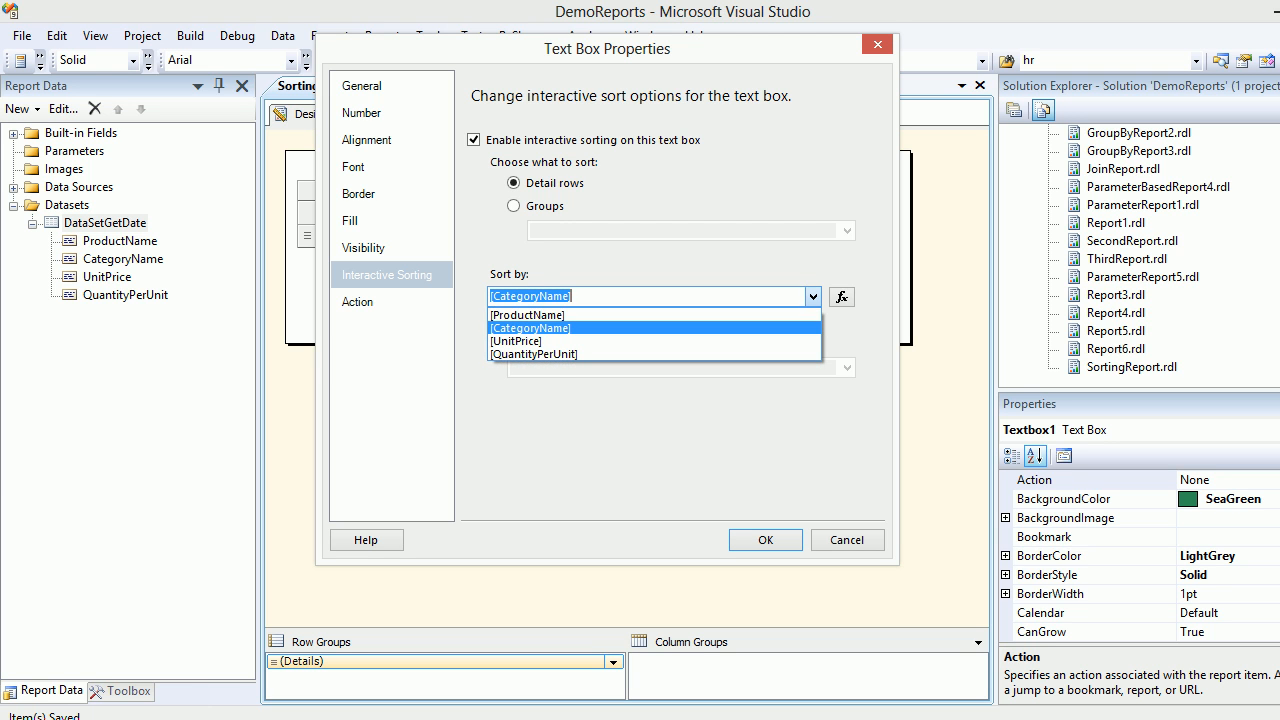
left_click(530, 327)
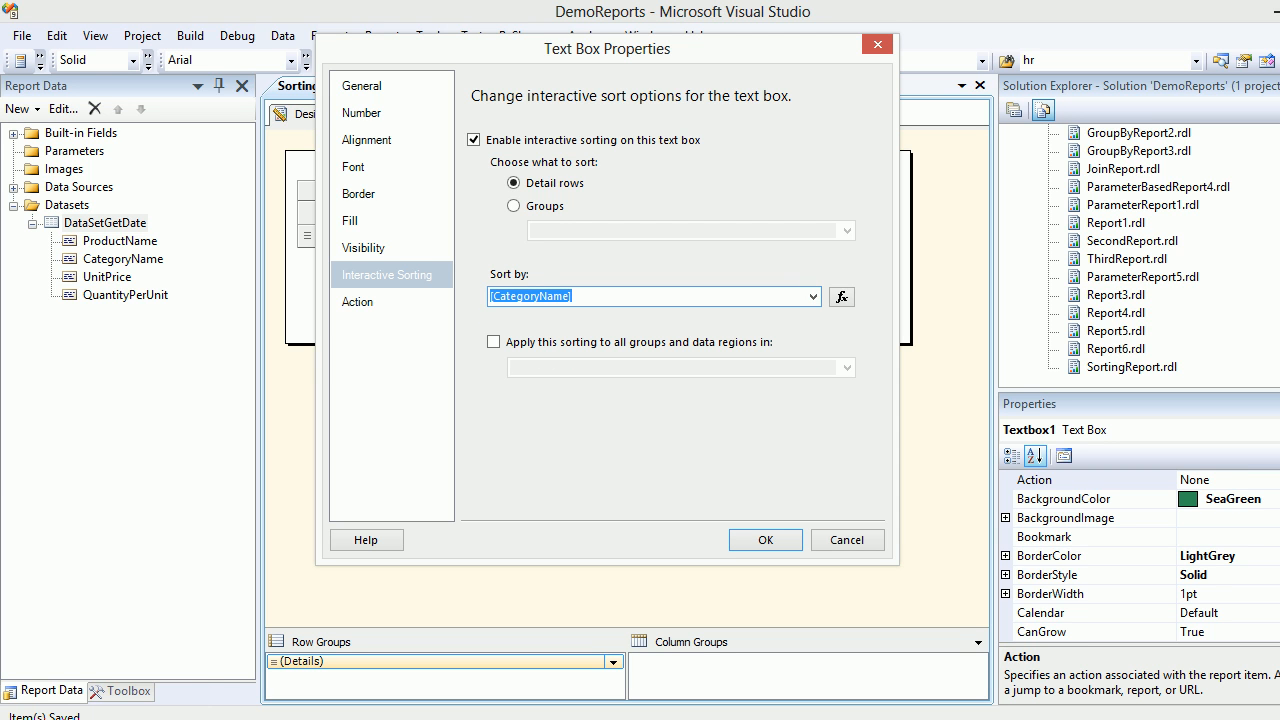
left_click(765, 540)
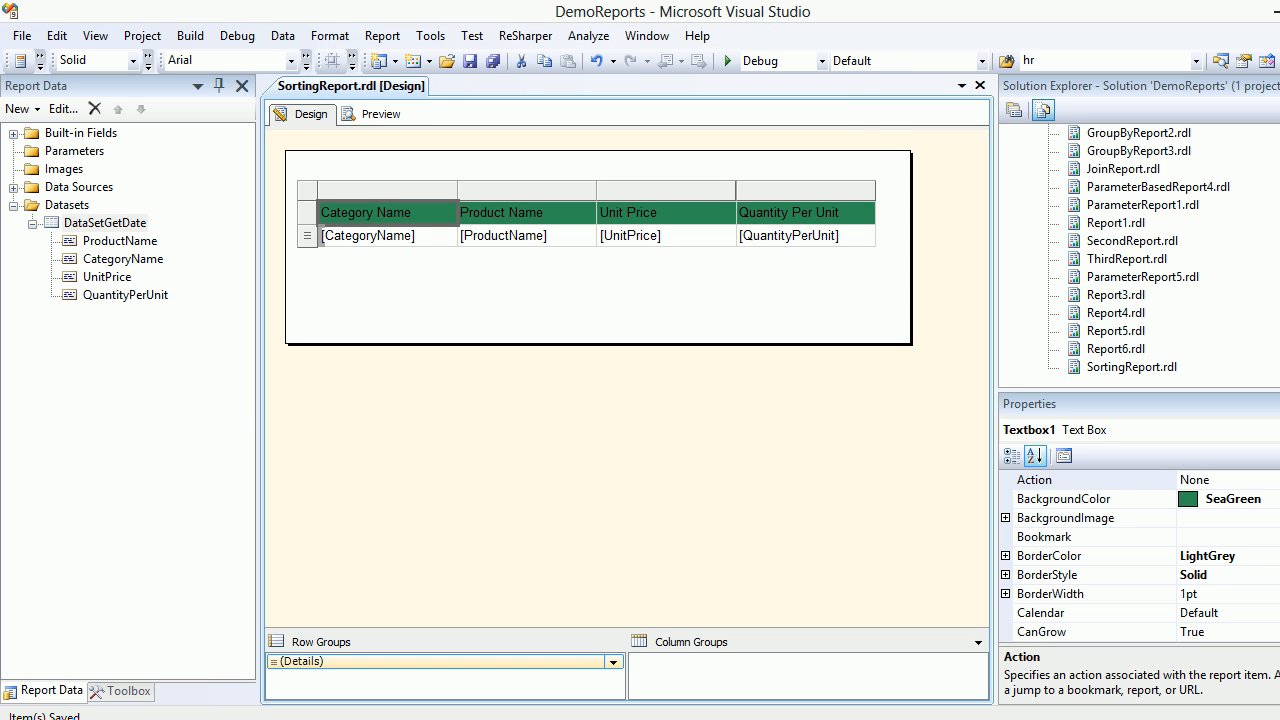
left_click(380, 113)
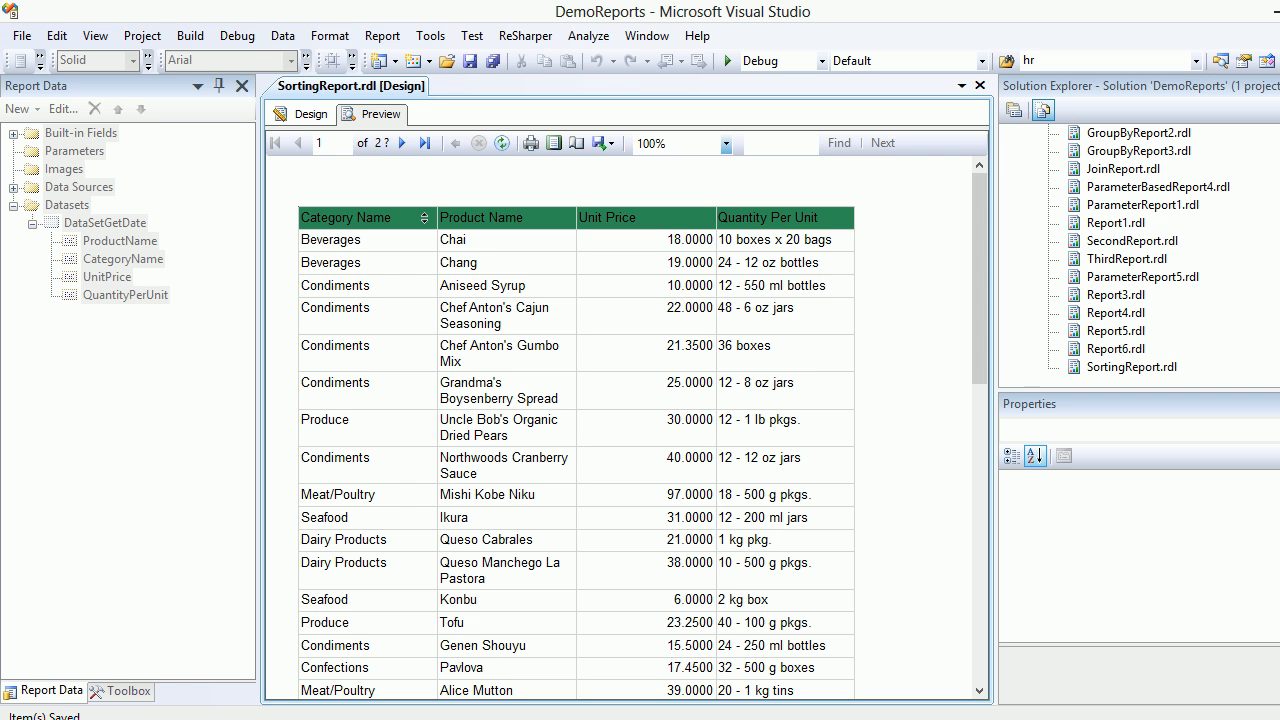
left_click(421, 217)
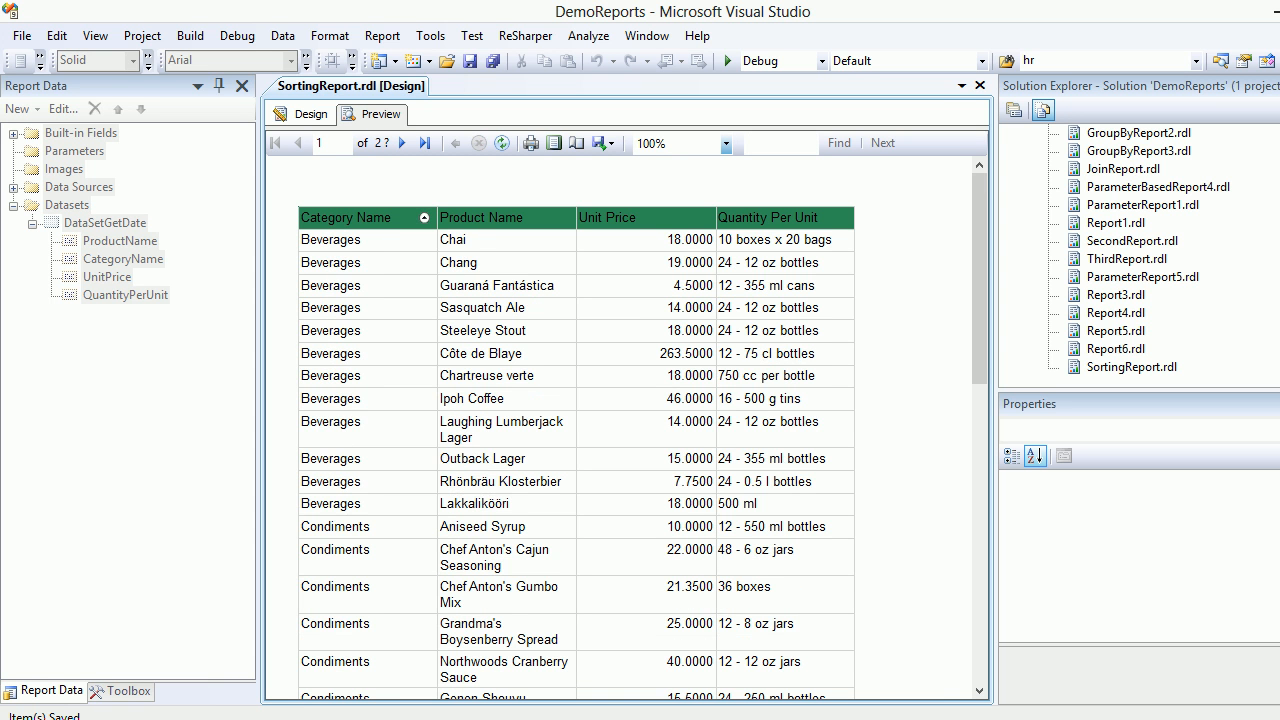
left_click(310, 113)
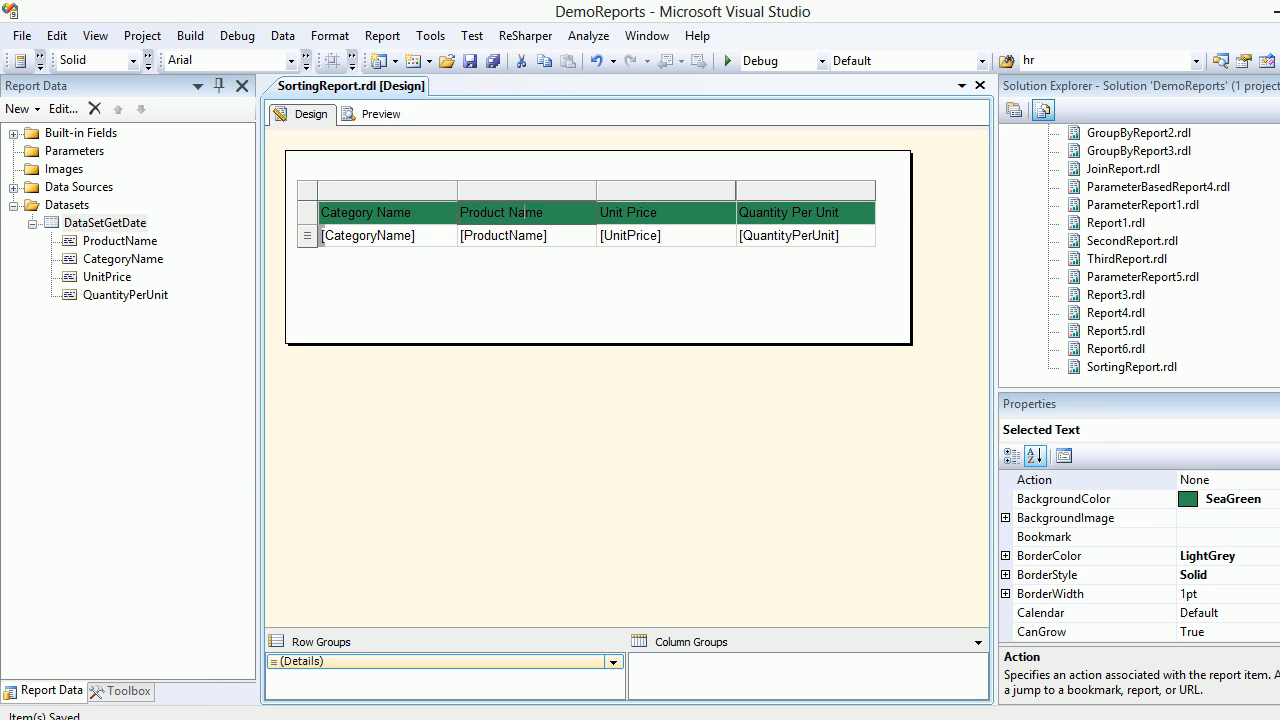
Enable Interactive Sorting on the Product Name text box with Sort by [ProductName], confirm, and save
double_click(526, 212)
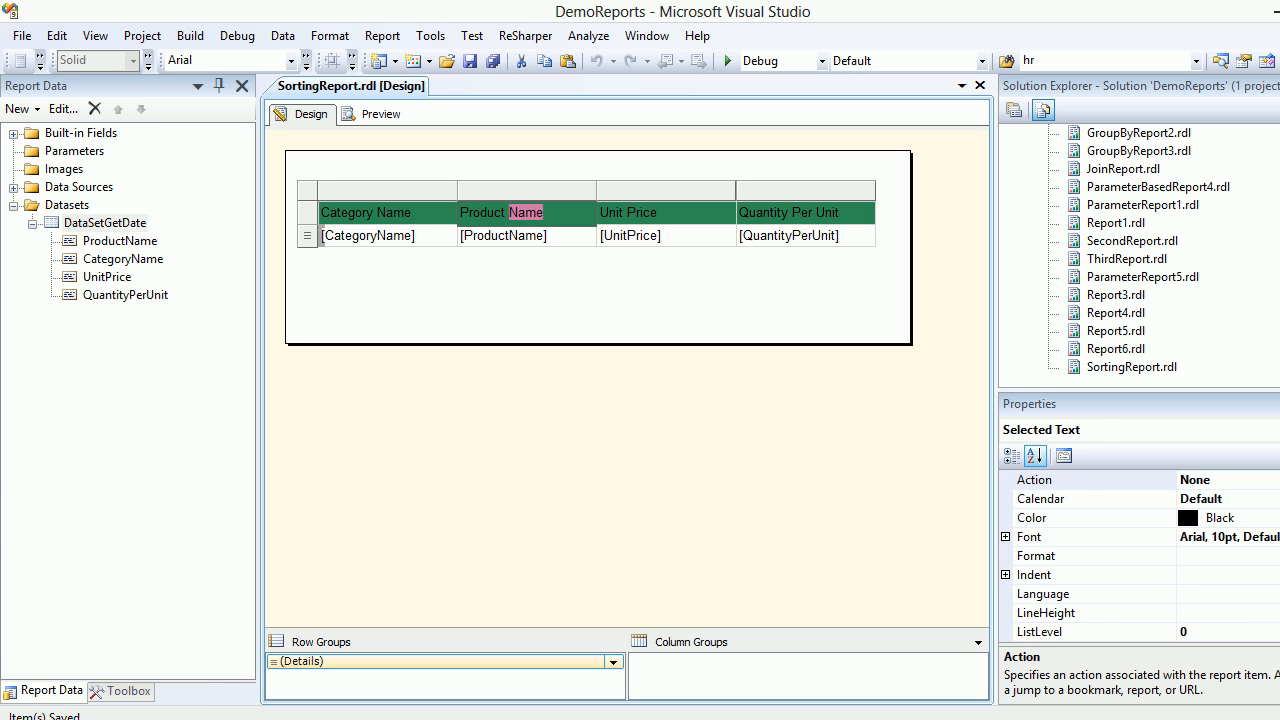
left_click(525, 212)
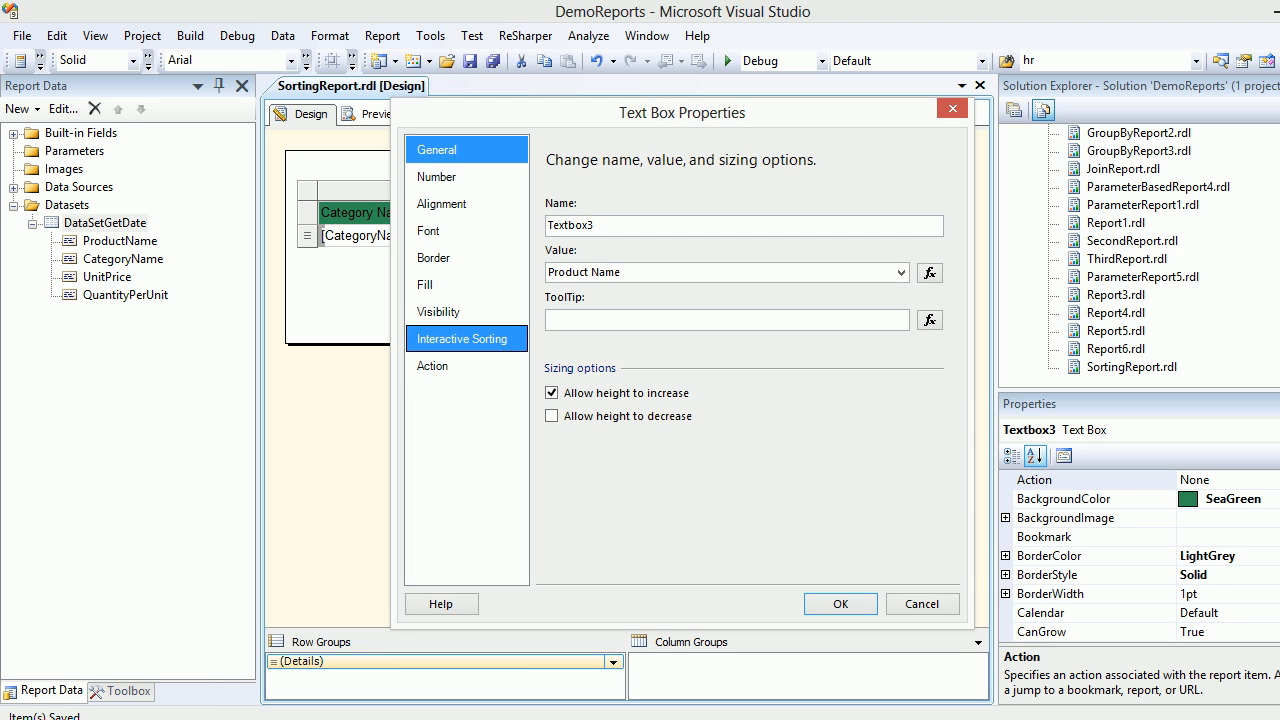
left_click(462, 339)
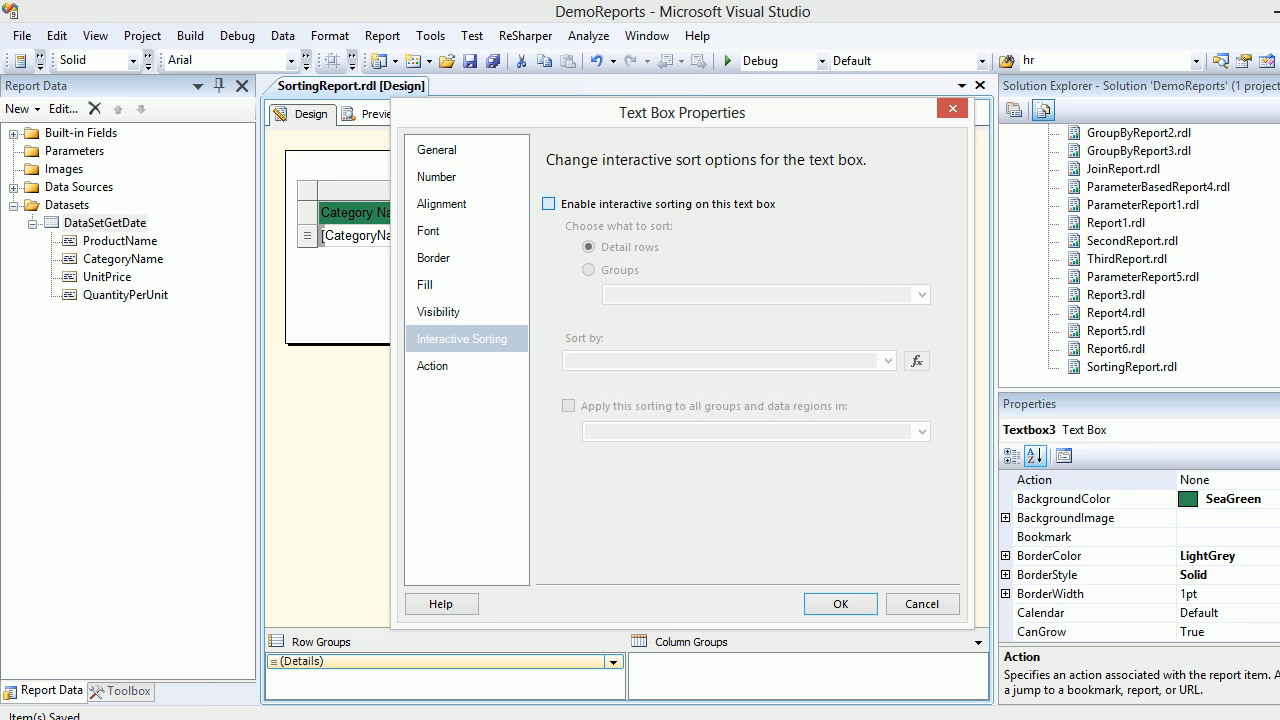
left_click(548, 204)
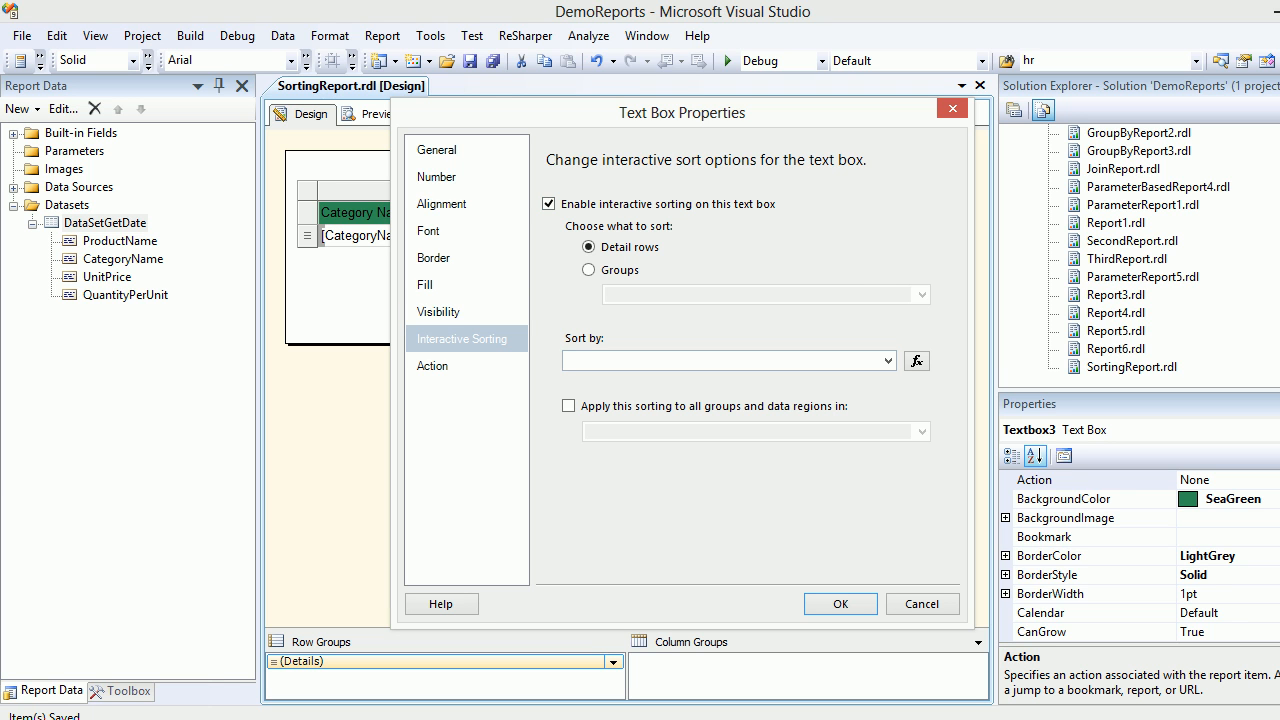
left_click(887, 360)
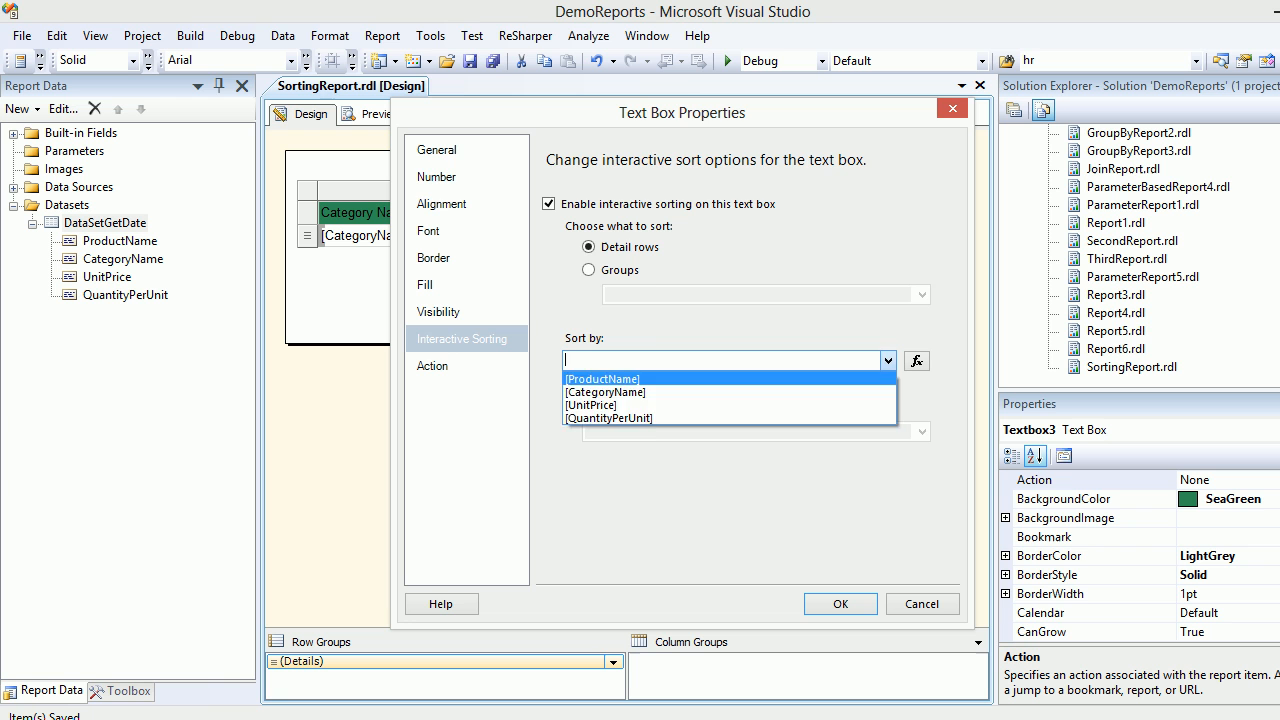
left_click(839, 604)
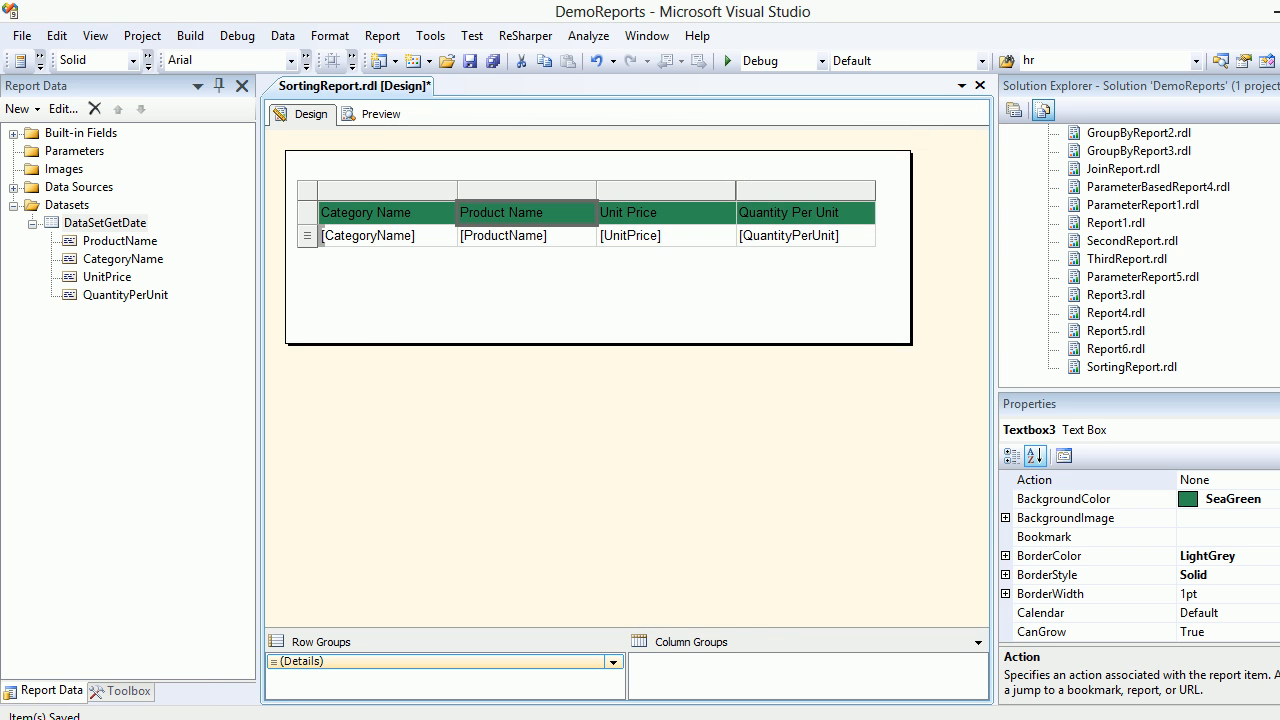
key("ctrl+s")
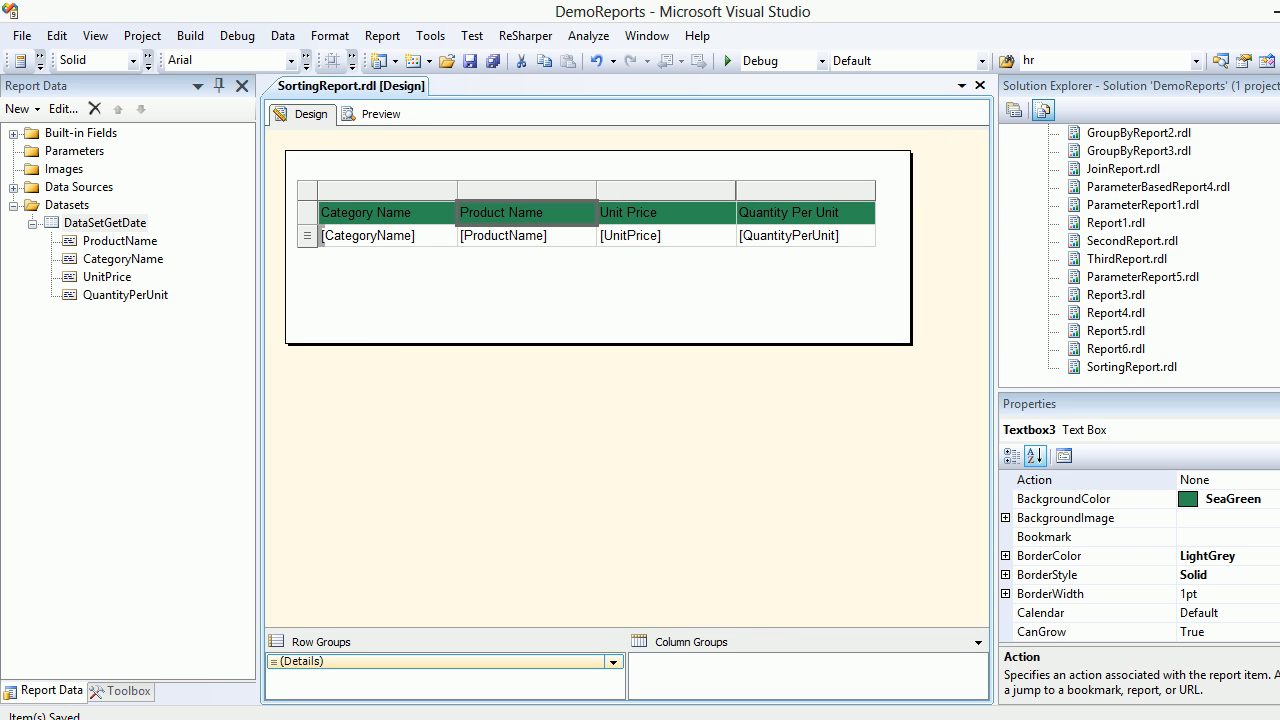
Preview SortingReport and use the Category Name sort arrow to order rows alphabetically by category
left_click(381, 113)
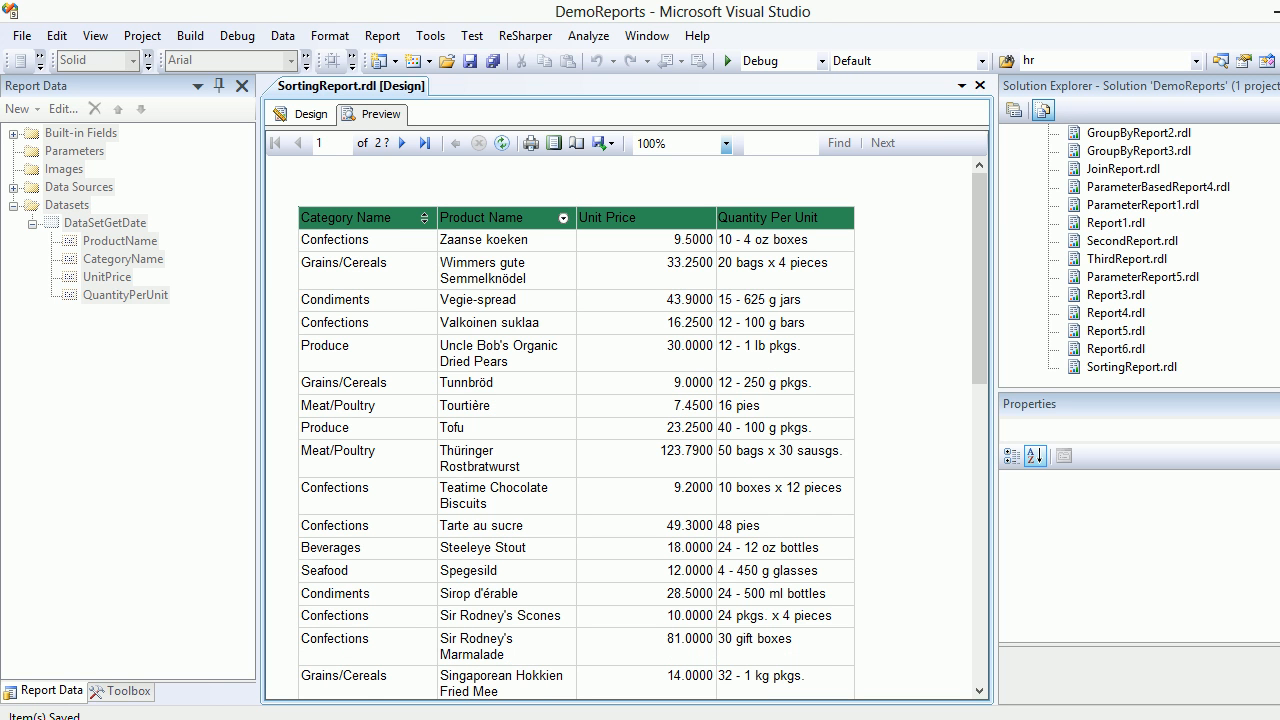
left_click(424, 217)
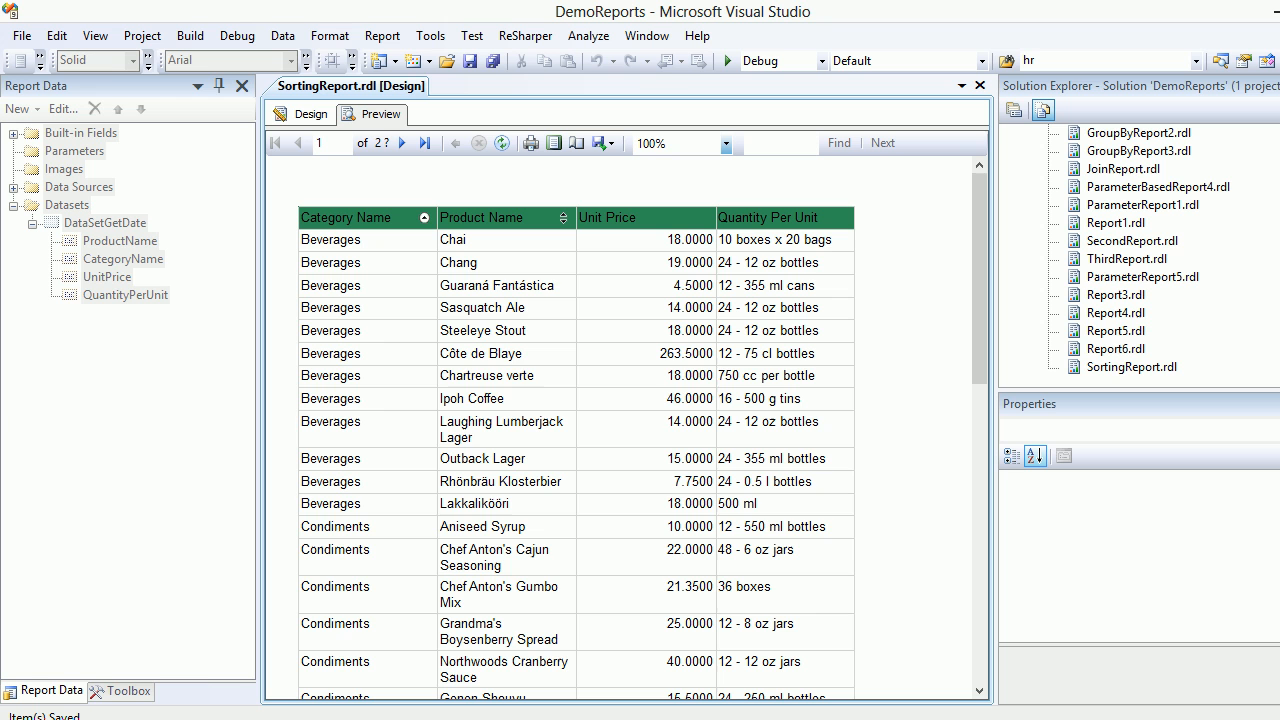